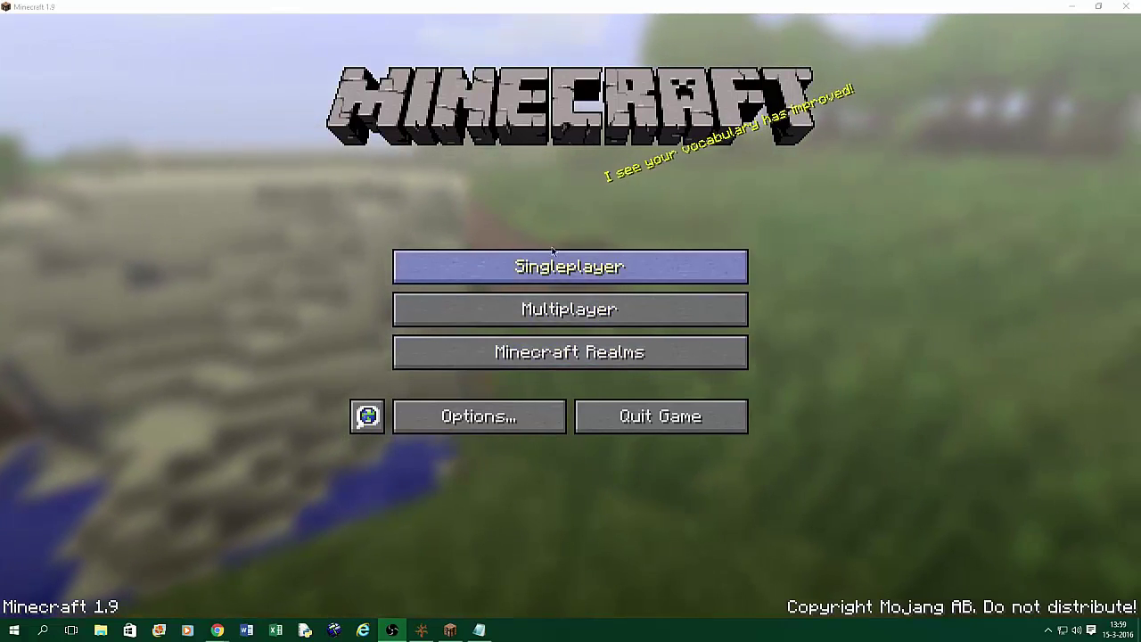
- Start a new singleplayer world and name it 'Tutorial'
click(570, 265)
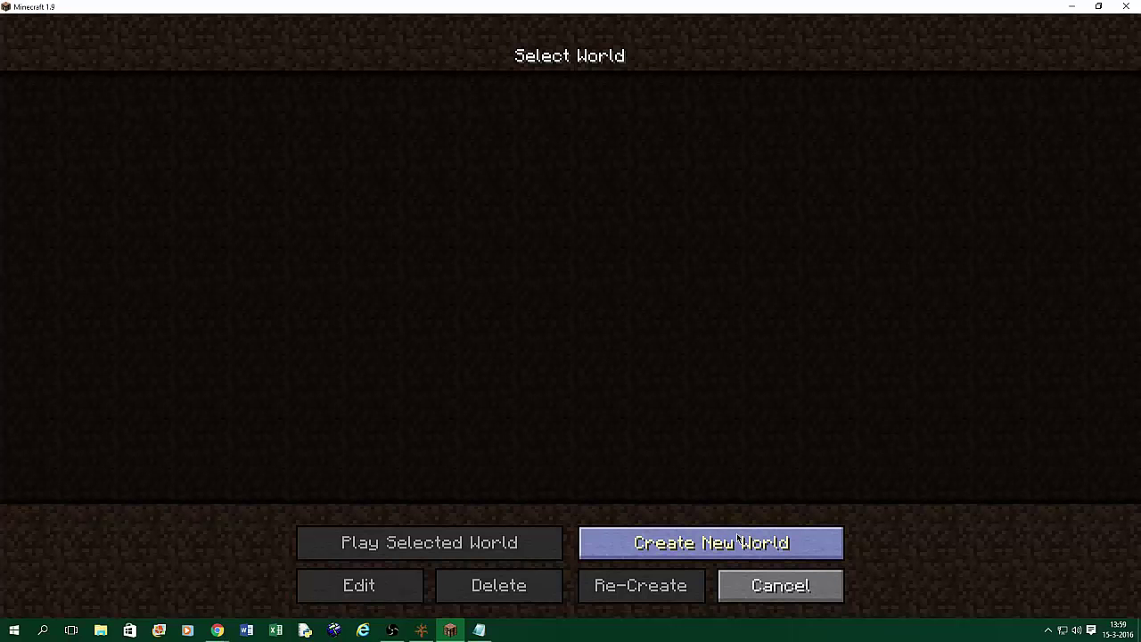
click(710, 542)
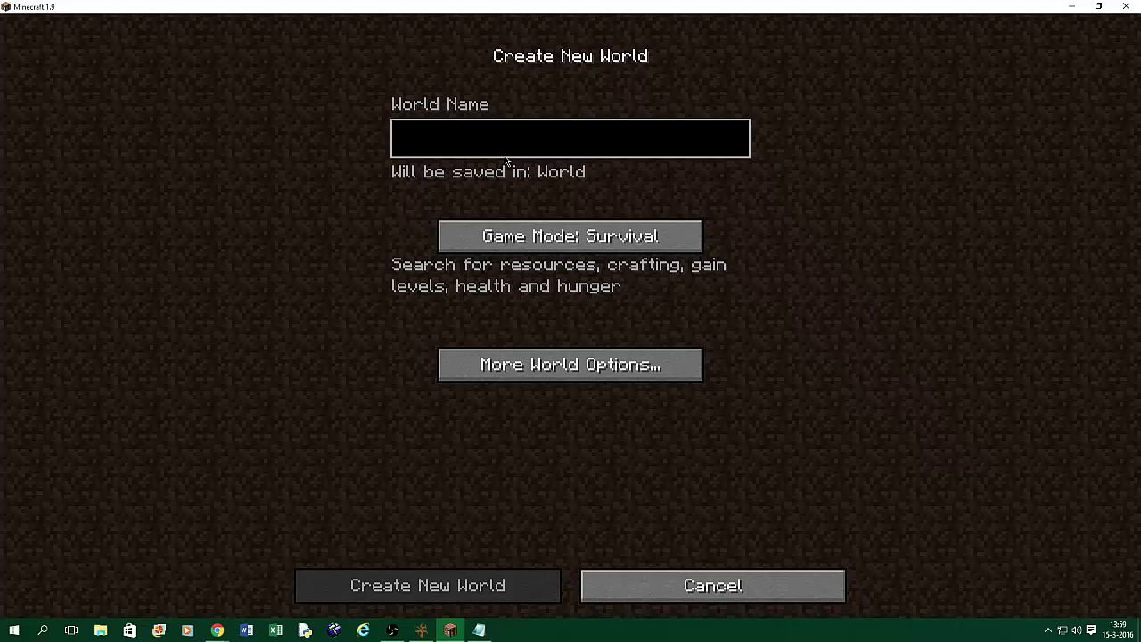
text(Tutor)
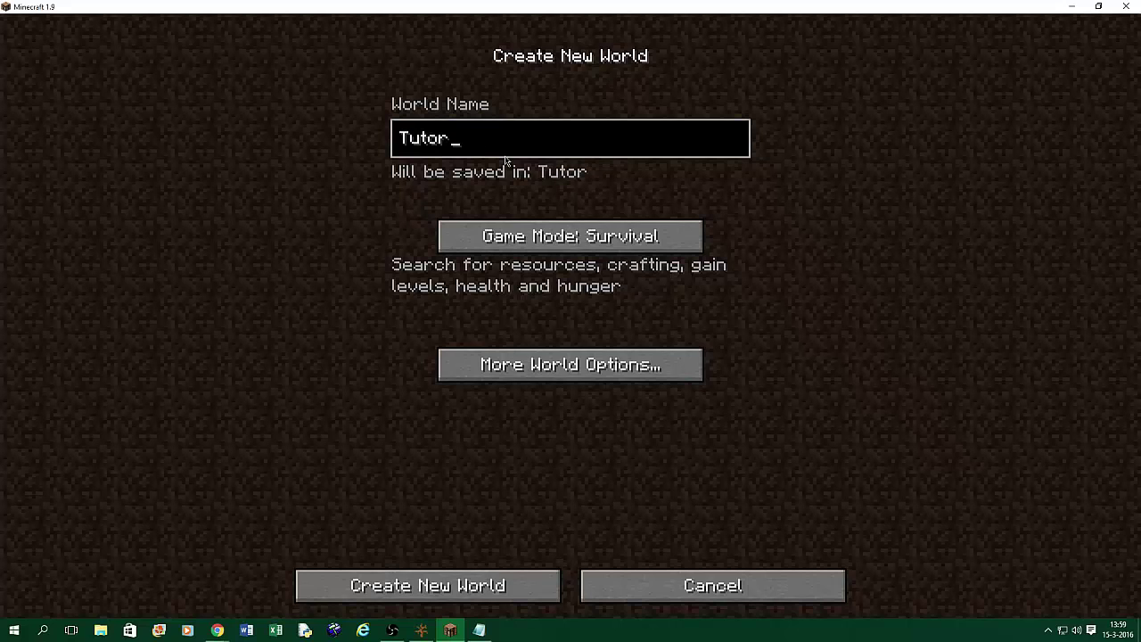
text(ial)
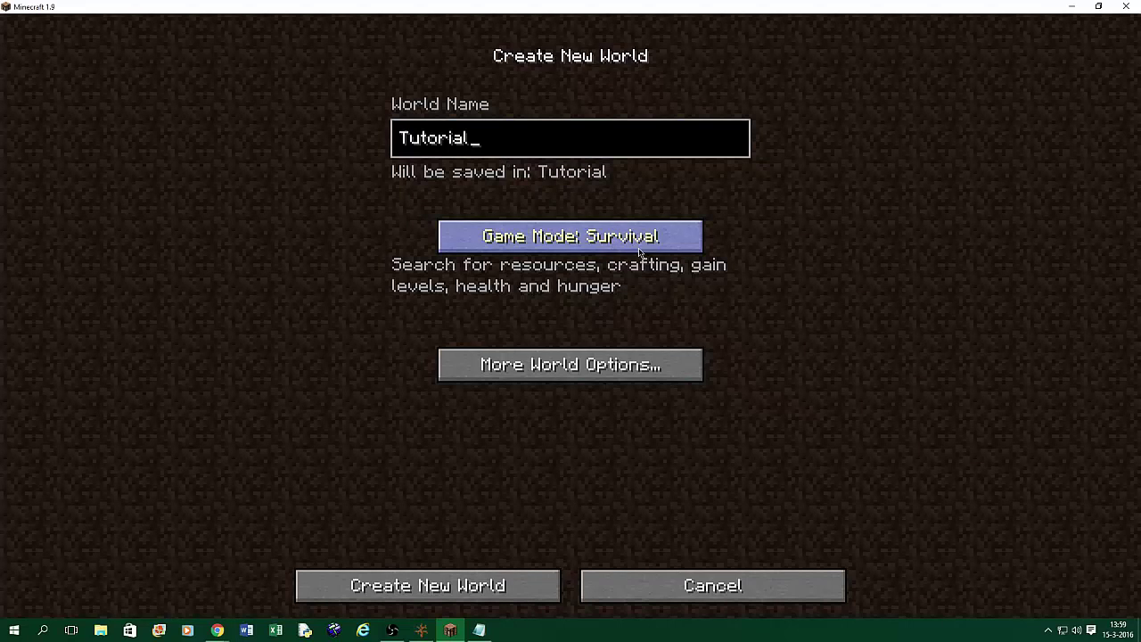
- Set the game mode to Creative and go into More World Options for the Superflat type
click(570, 235)
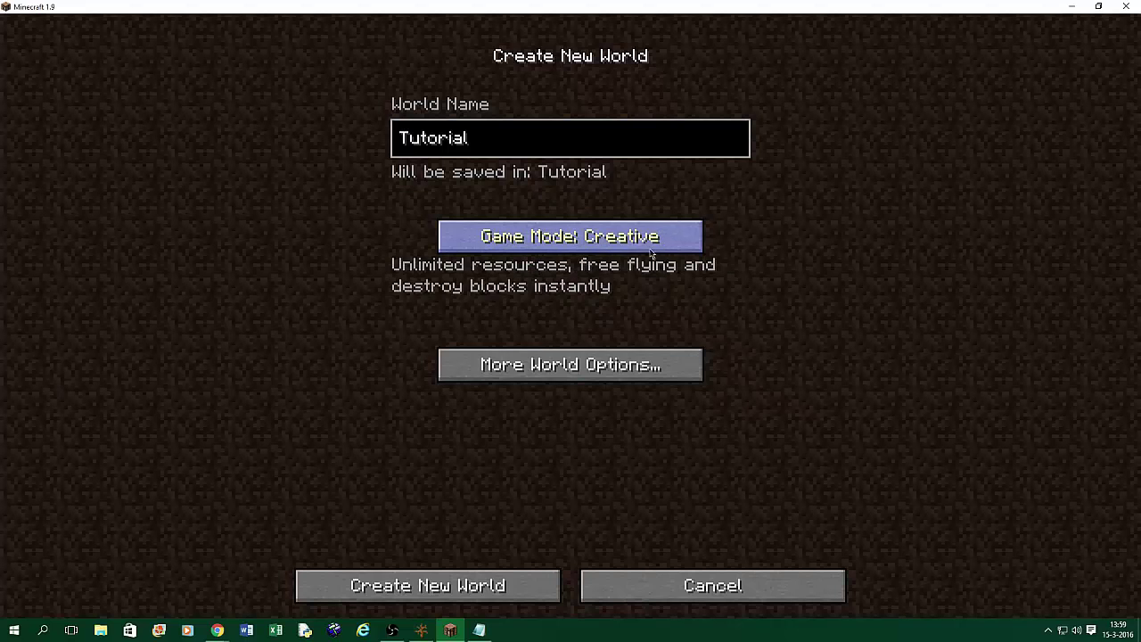
mouse_move(637, 383)
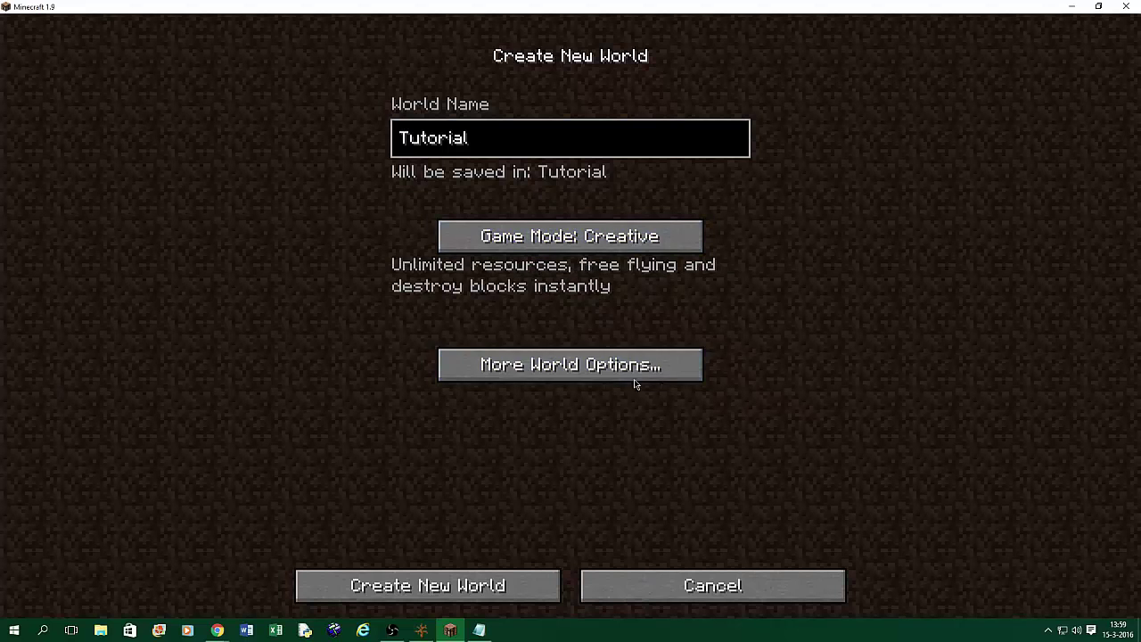
click(571, 364)
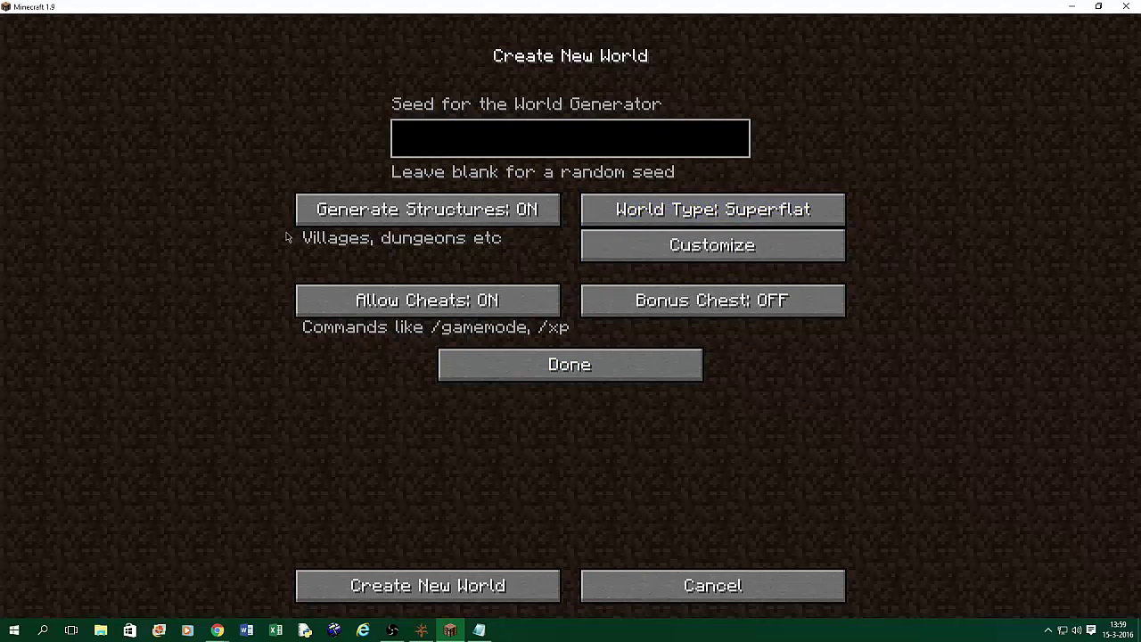
mouse_move(374, 372)
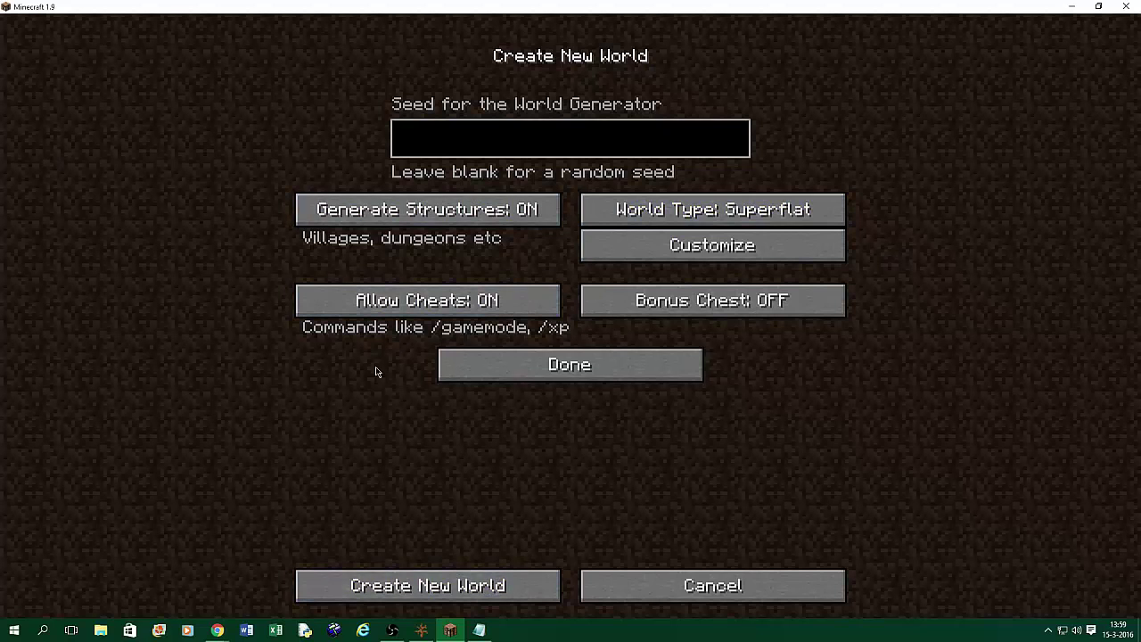
mouse_move(343, 428)
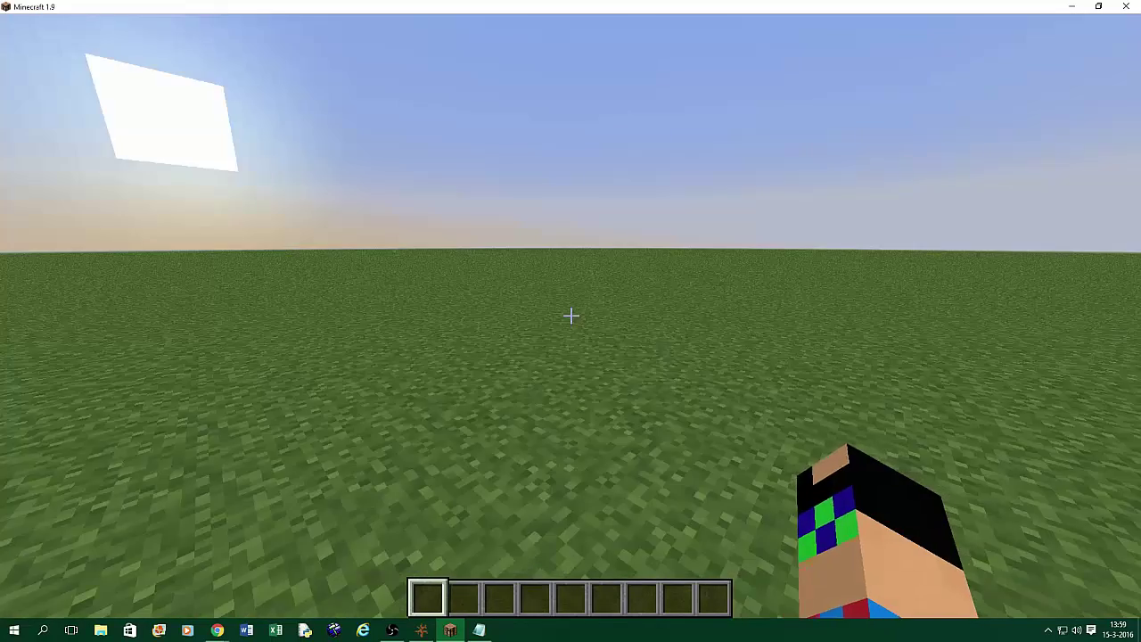
- Toggle the F3 debug overlay on and off while the Tutorial world loads
key(F3)
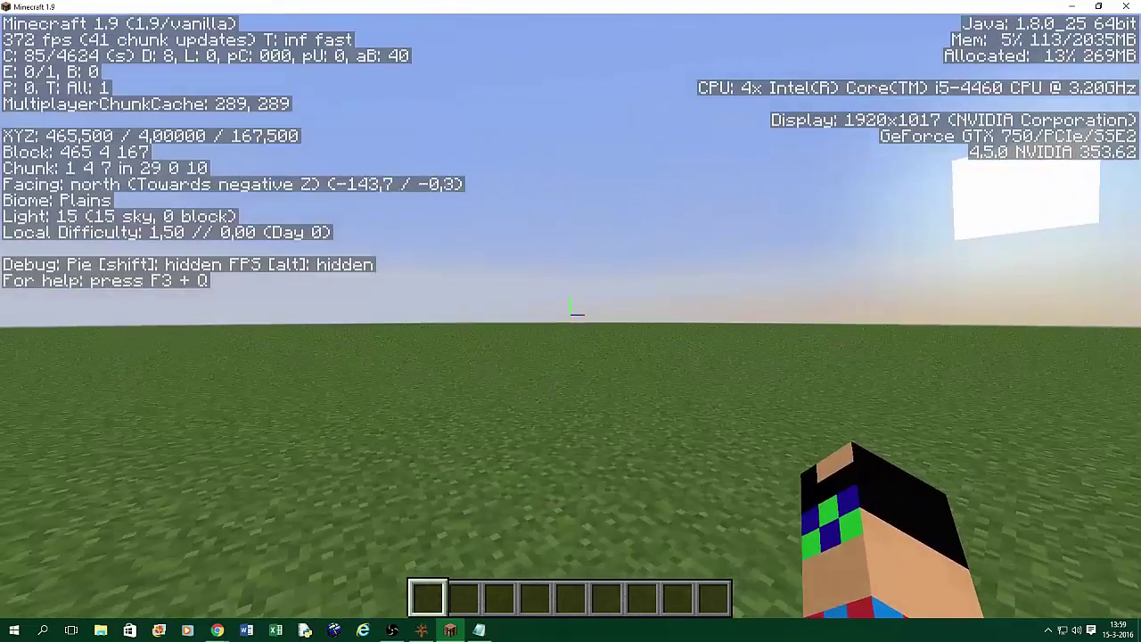
mouse_move(570, 321)
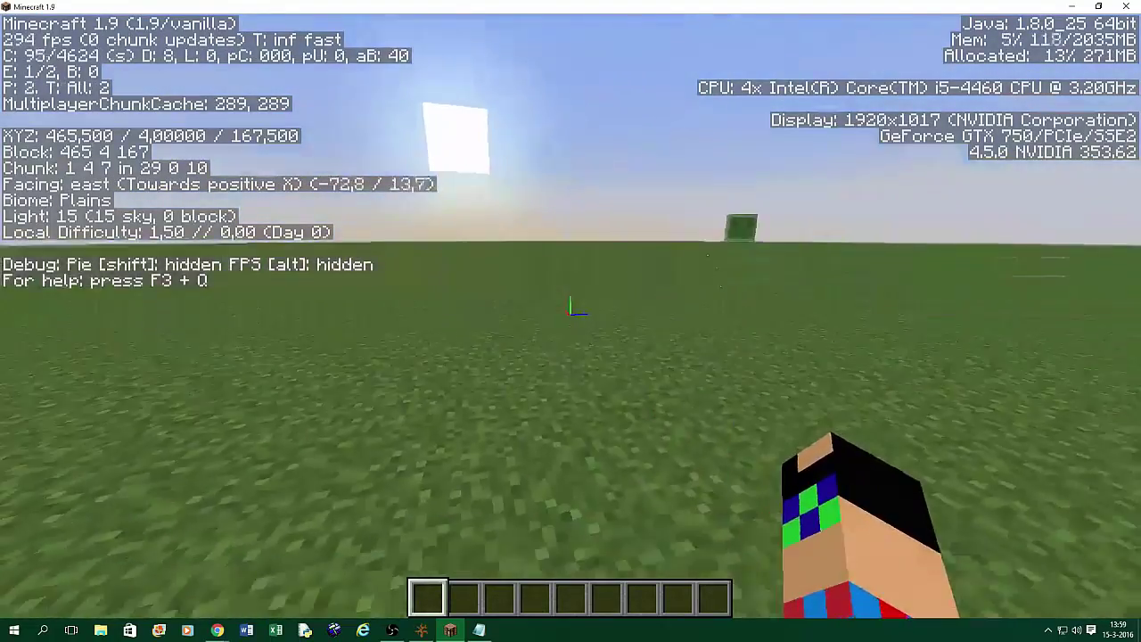
key(f3)
text(/sco)
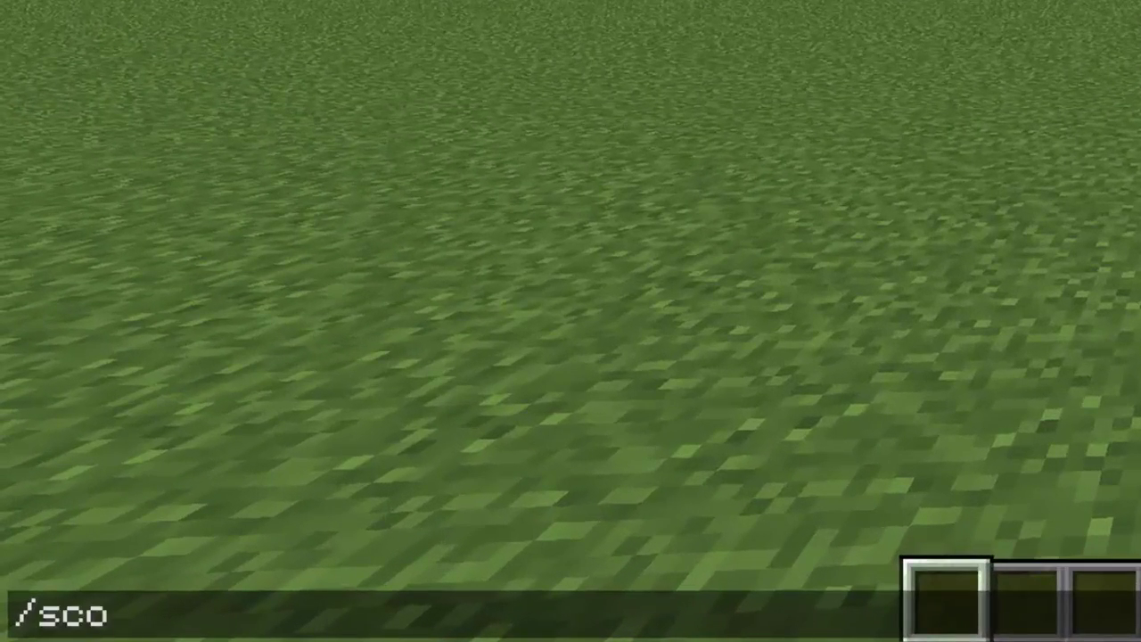
- Run '/scoreboard team add Admins Admins', which returns a usage error
text(reboa)
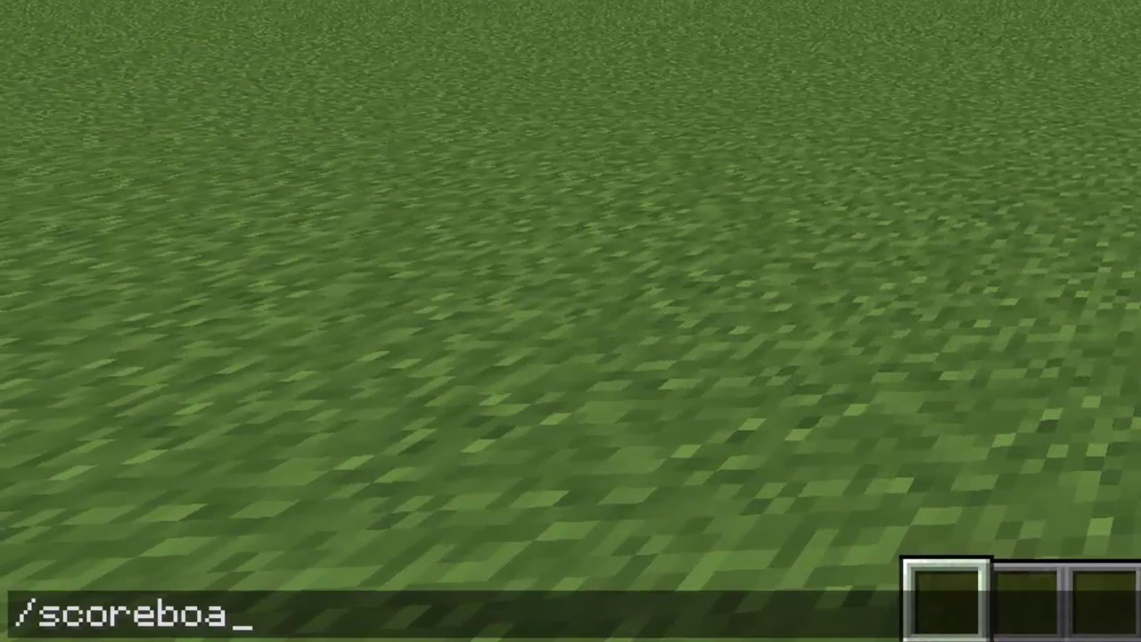
text(rd team)
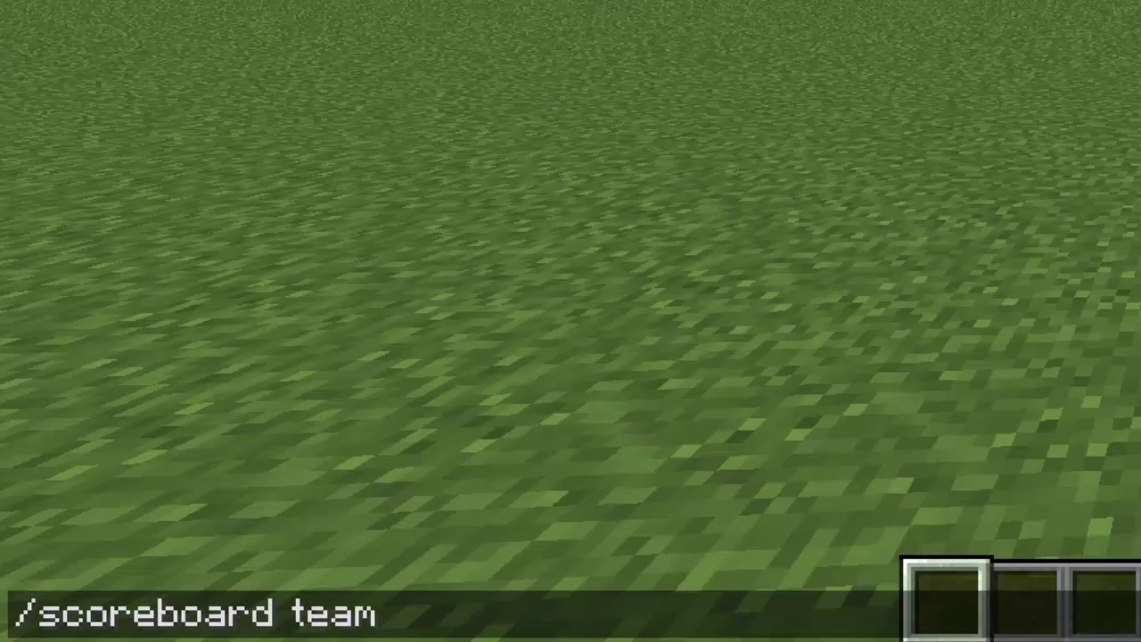
text(add)
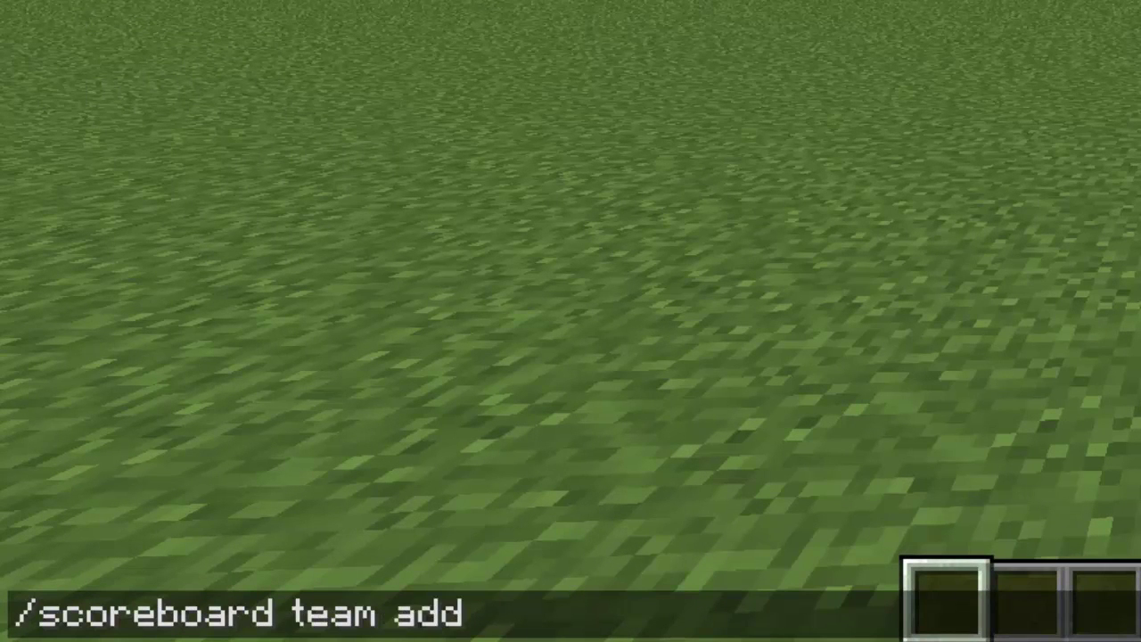
text(" ")
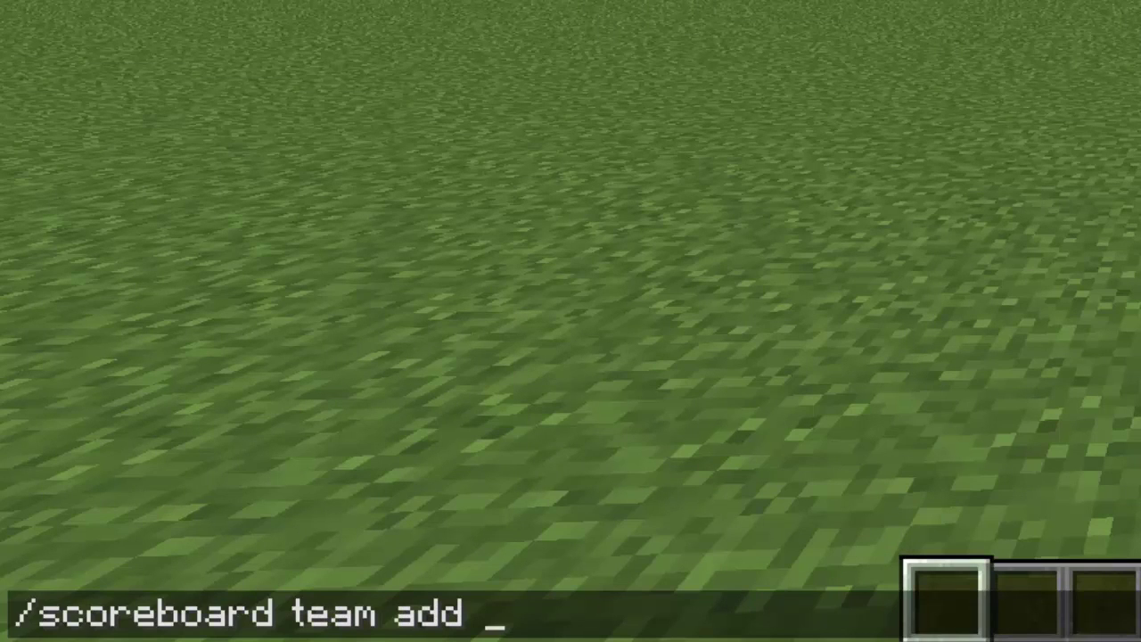
text(Admins)
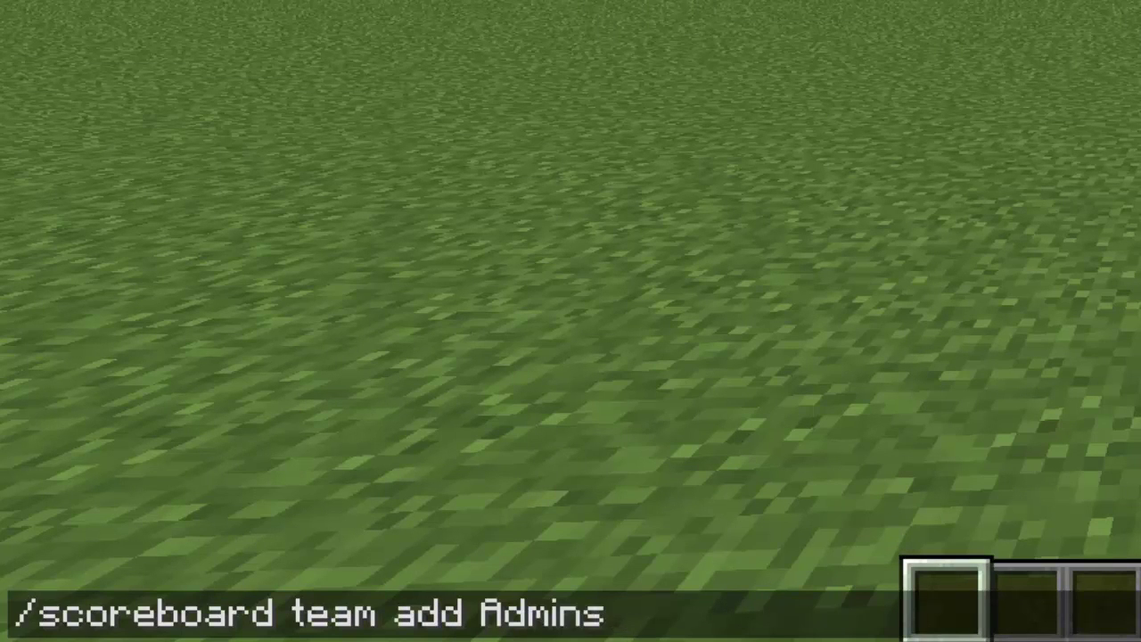
text(Admin)
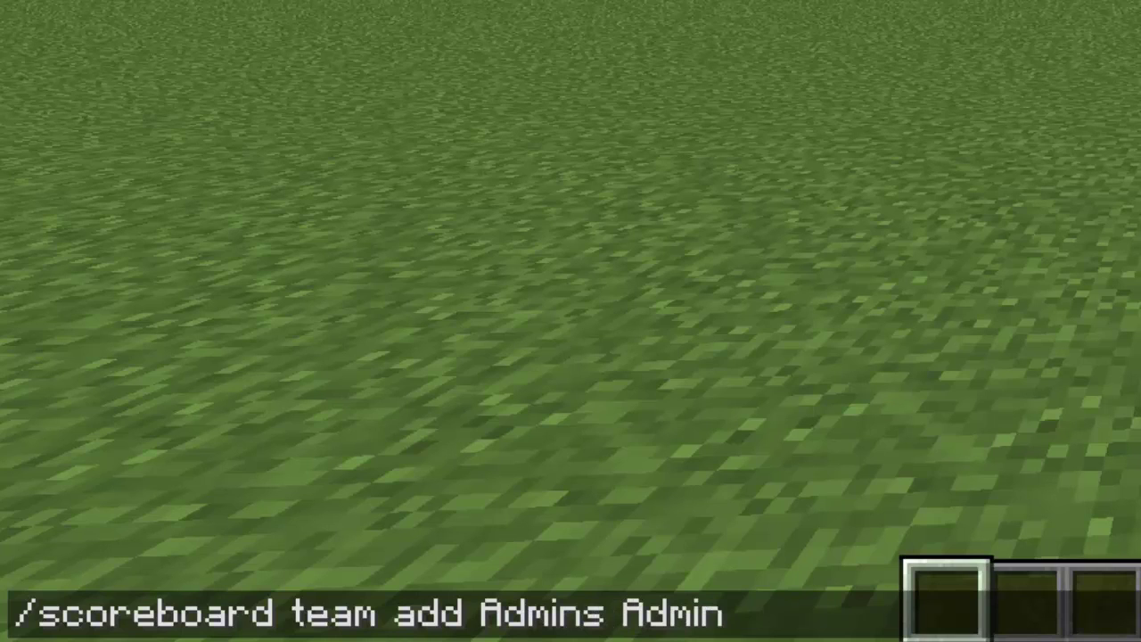
text(s)
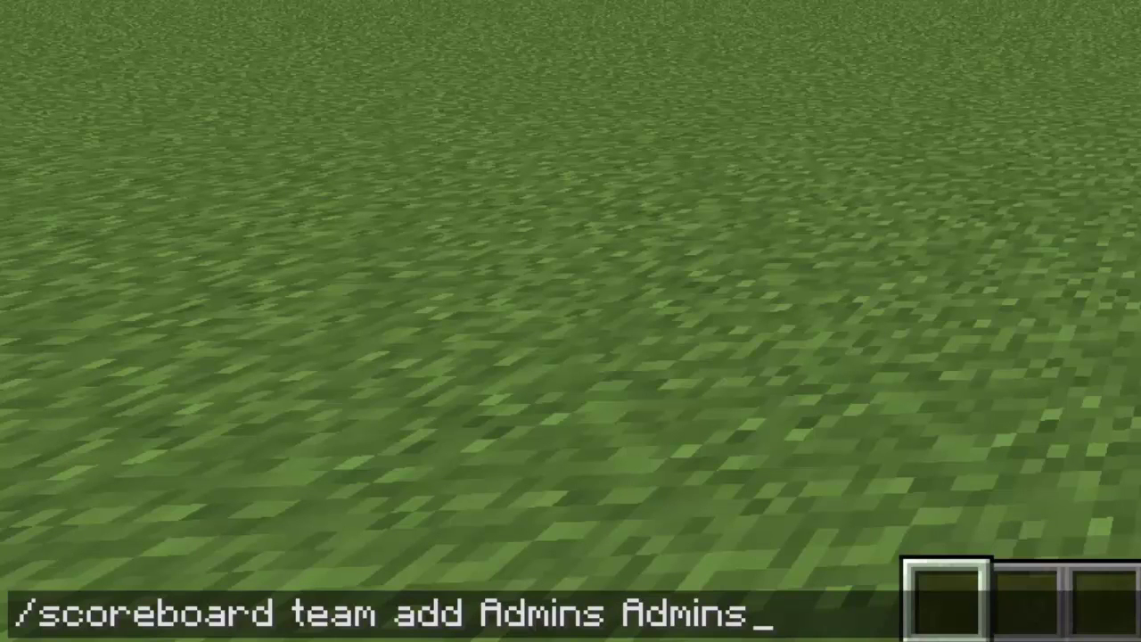
key(Return)
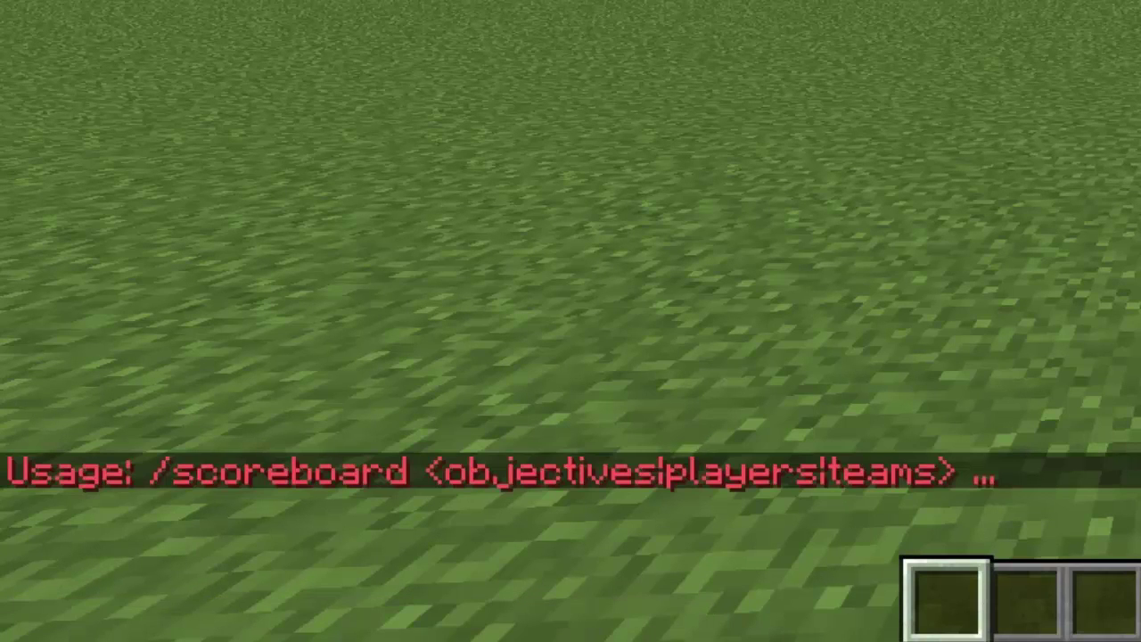
- Re-run the command corrected to '/scoreboard teams add Admins Admins' to create the Admins team
text(/scoreboard team add Admins Admins)
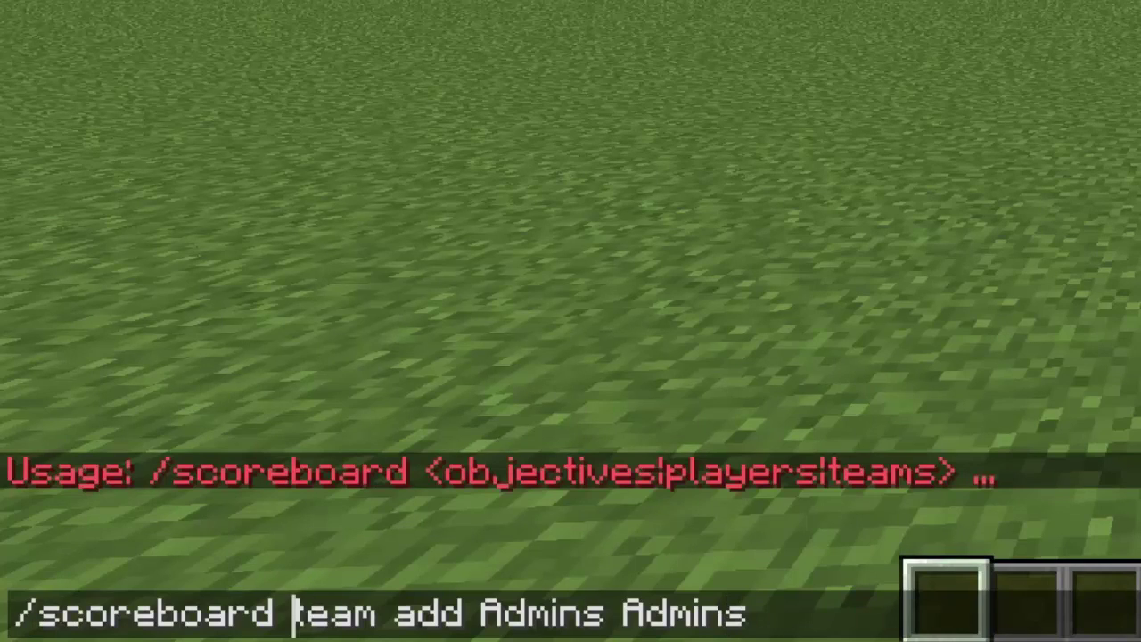
text(s)
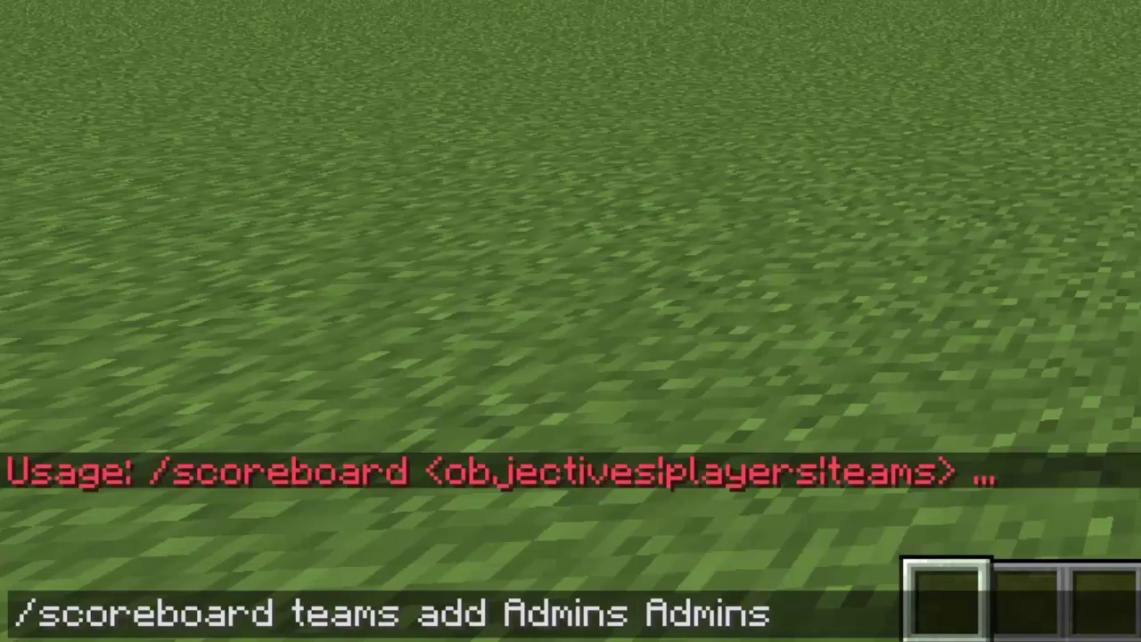
key(Return)
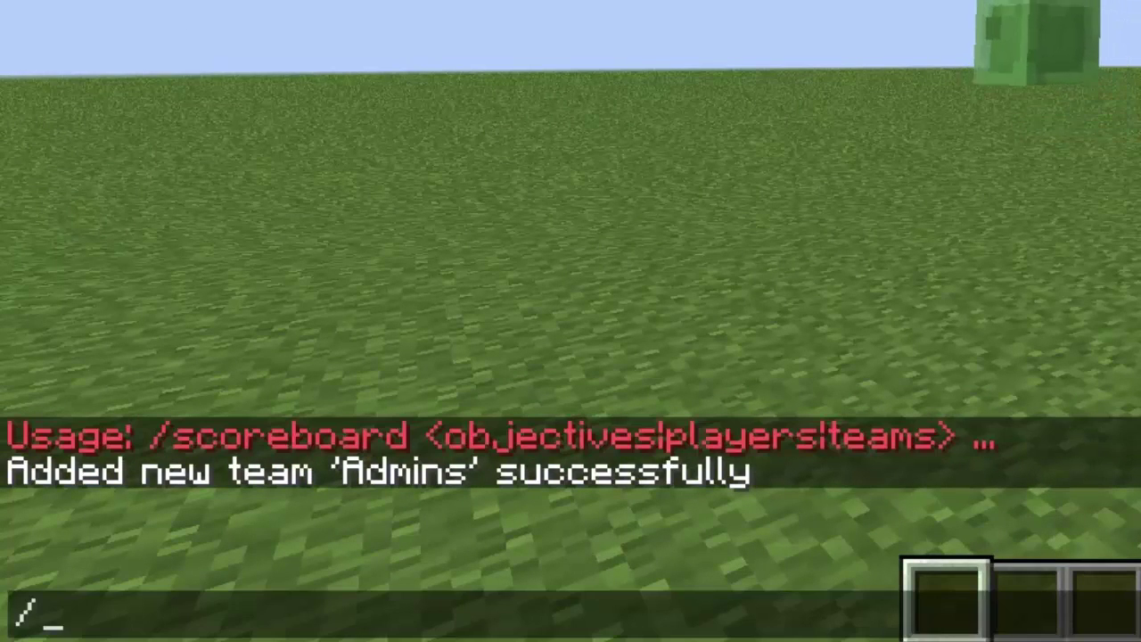
- Run '/scoreboard teams join Admins DaanBanaan321' to add the player to the Admins team
text(scorebo)
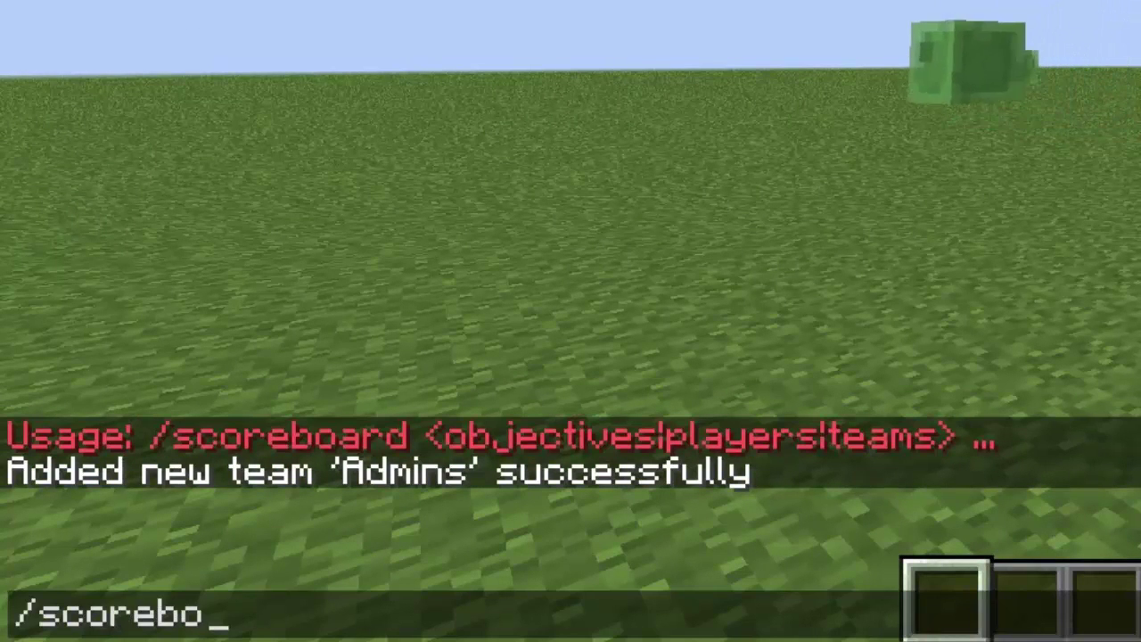
text(ard)
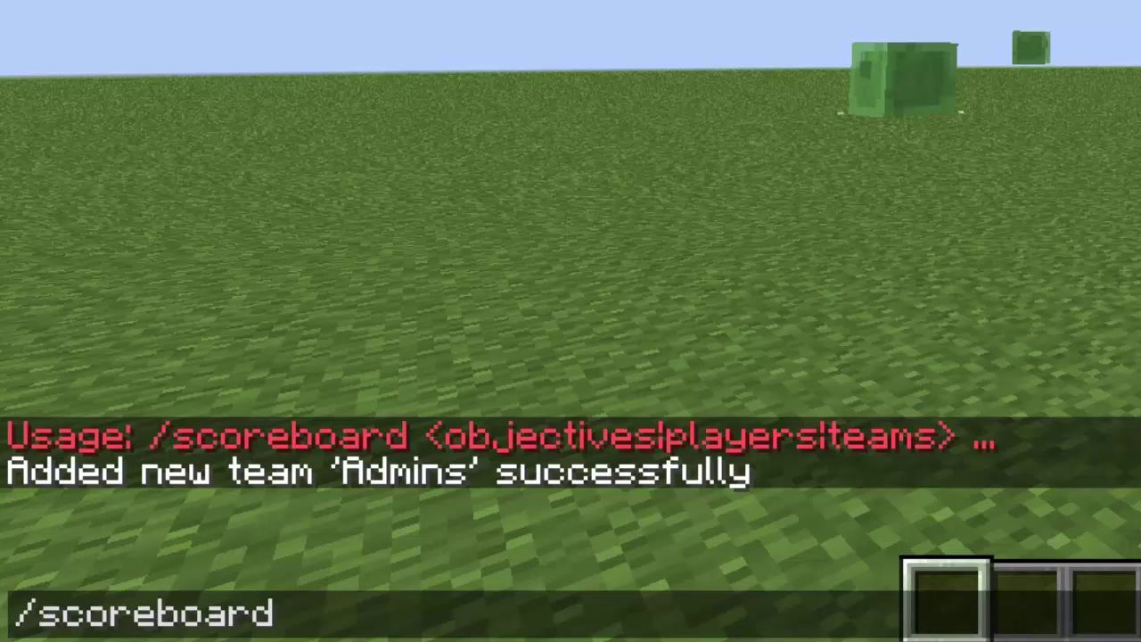
text(teams join)
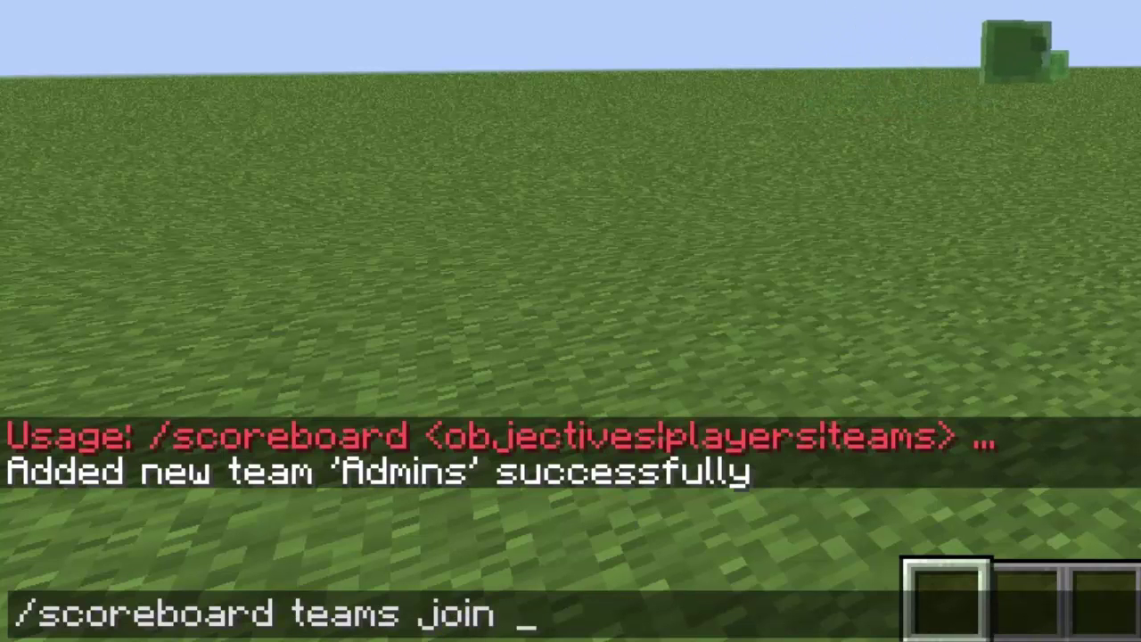
text(Admin)
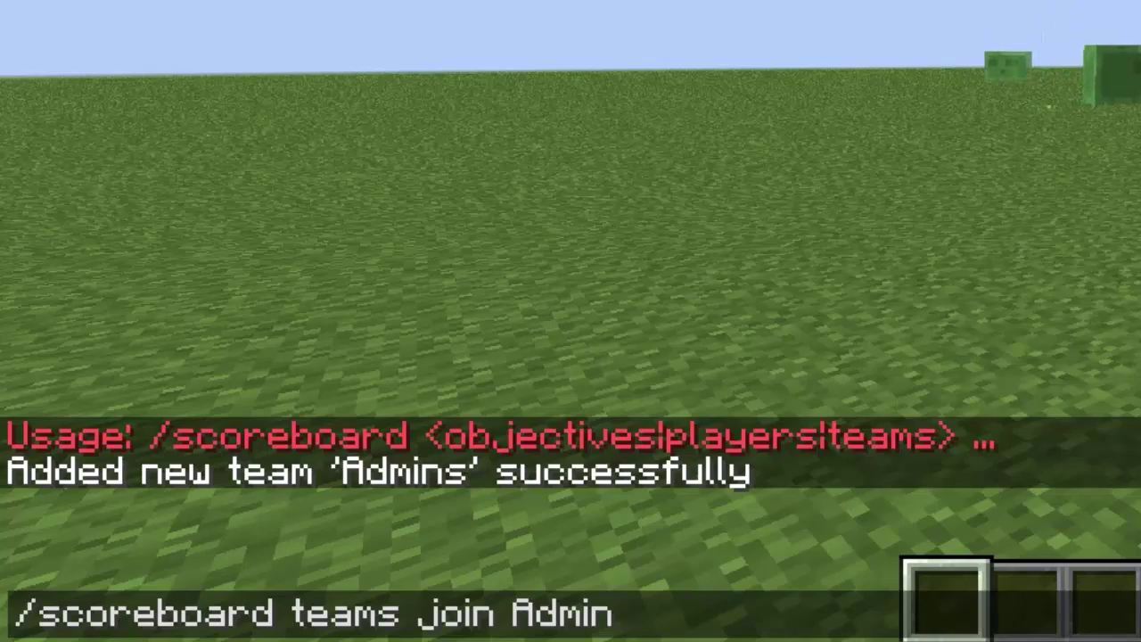
text(s DaanBanaan321)
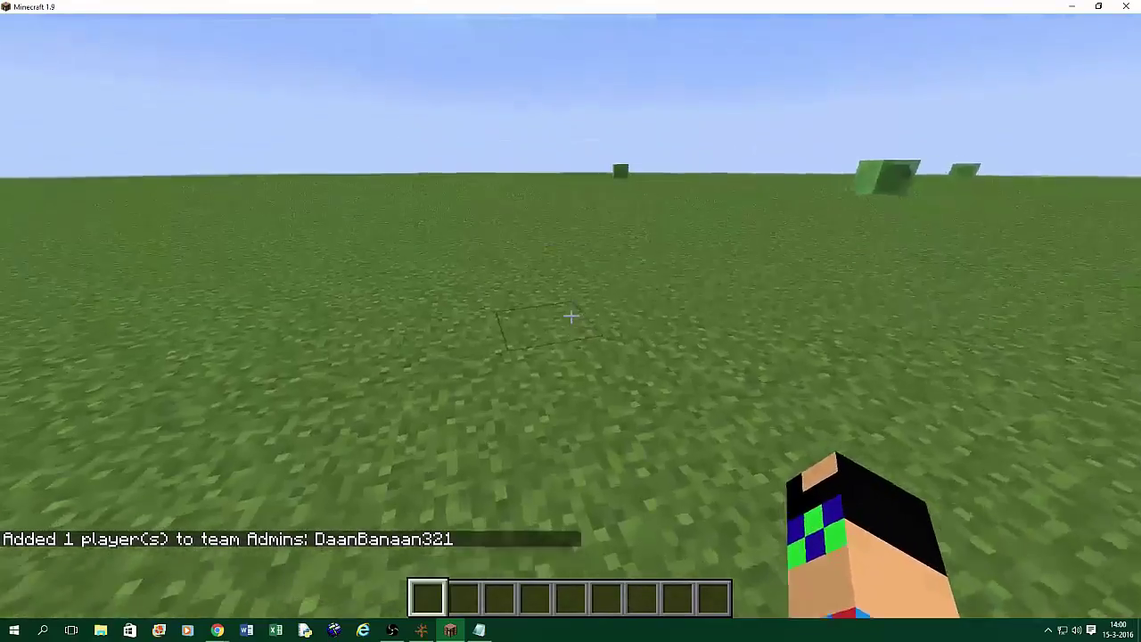
mouse_move(571, 316)
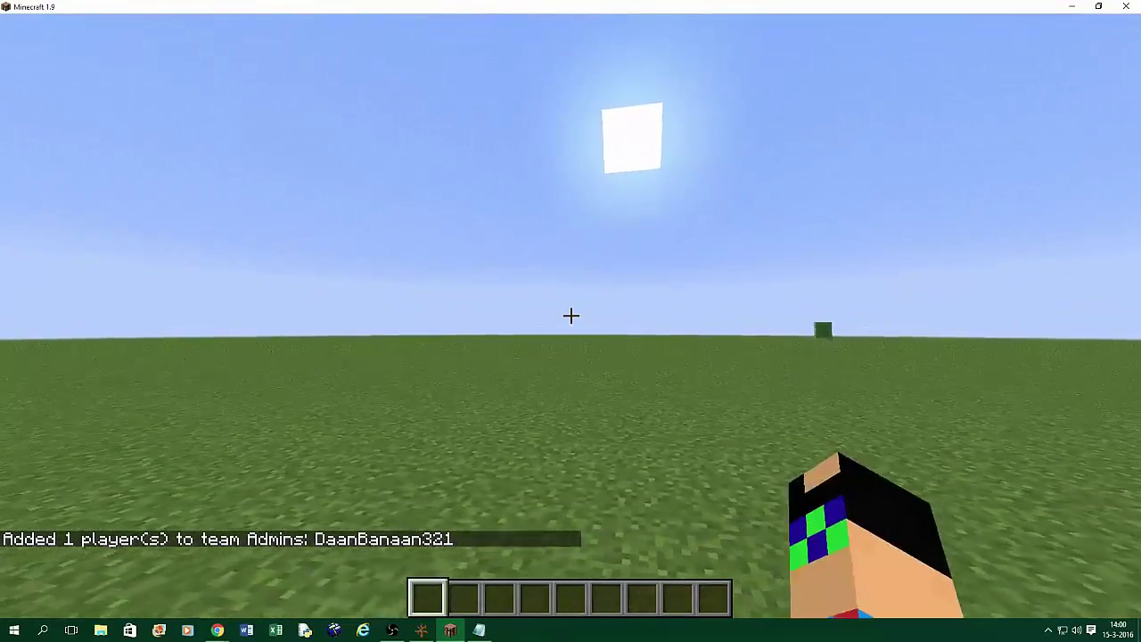
- Save and quit the world to the title screen, then close the Minecraft launcher
key(Escape)
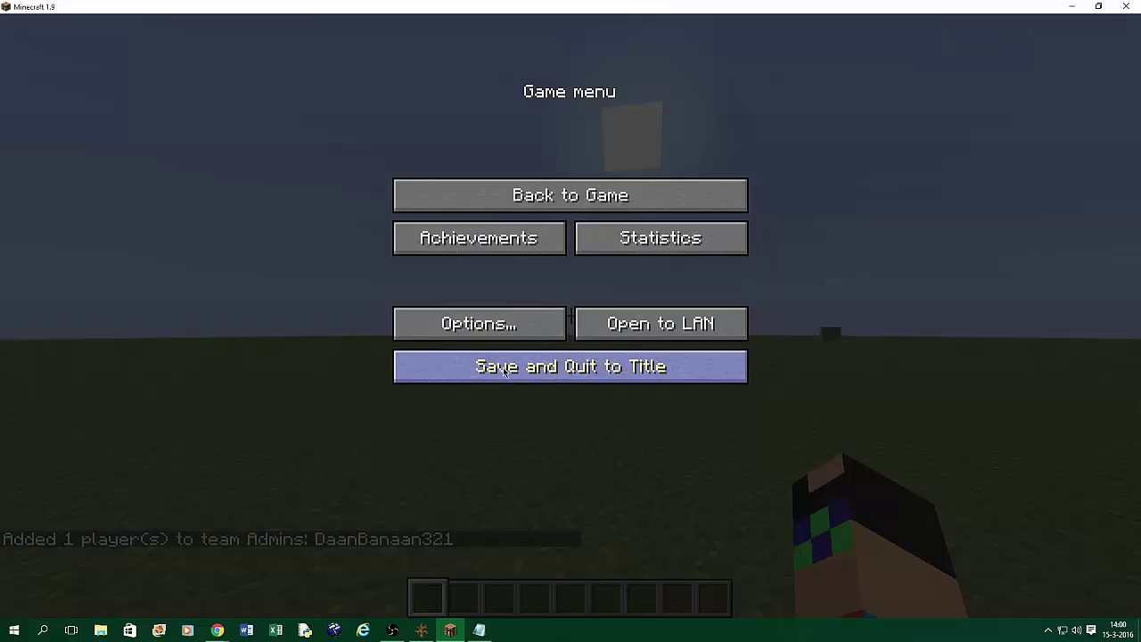
click(571, 367)
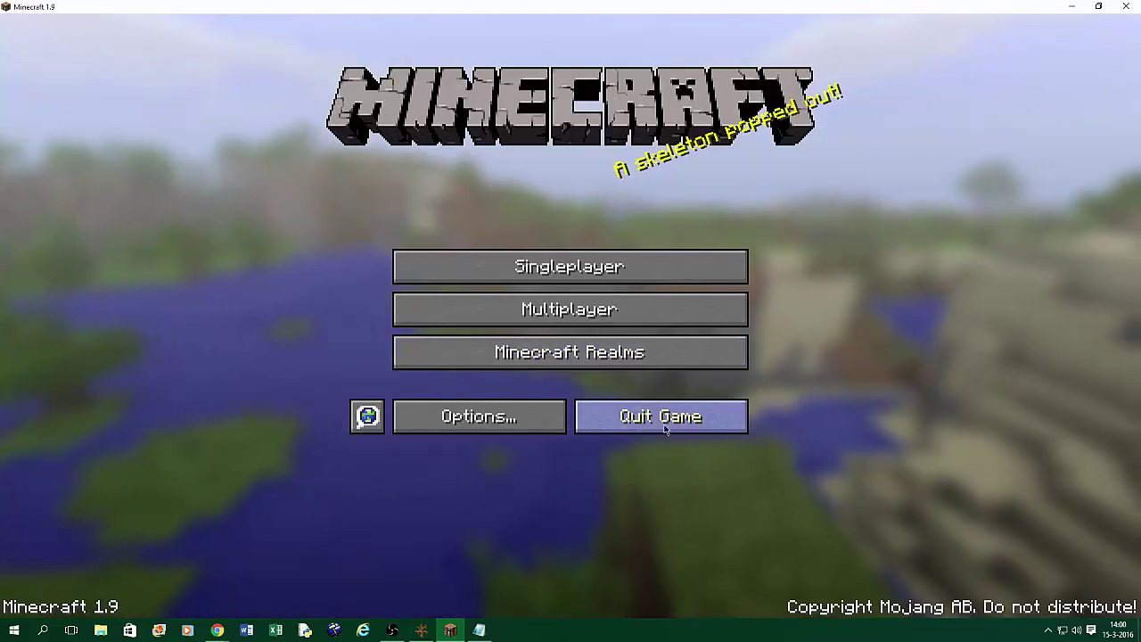
click(660, 417)
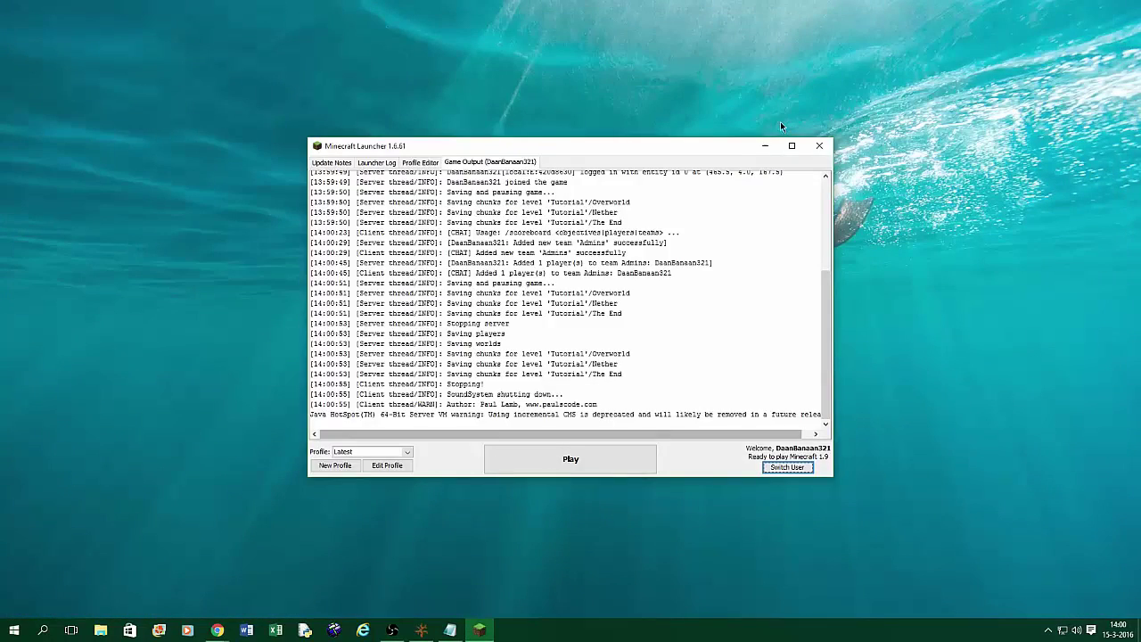
click(816, 146)
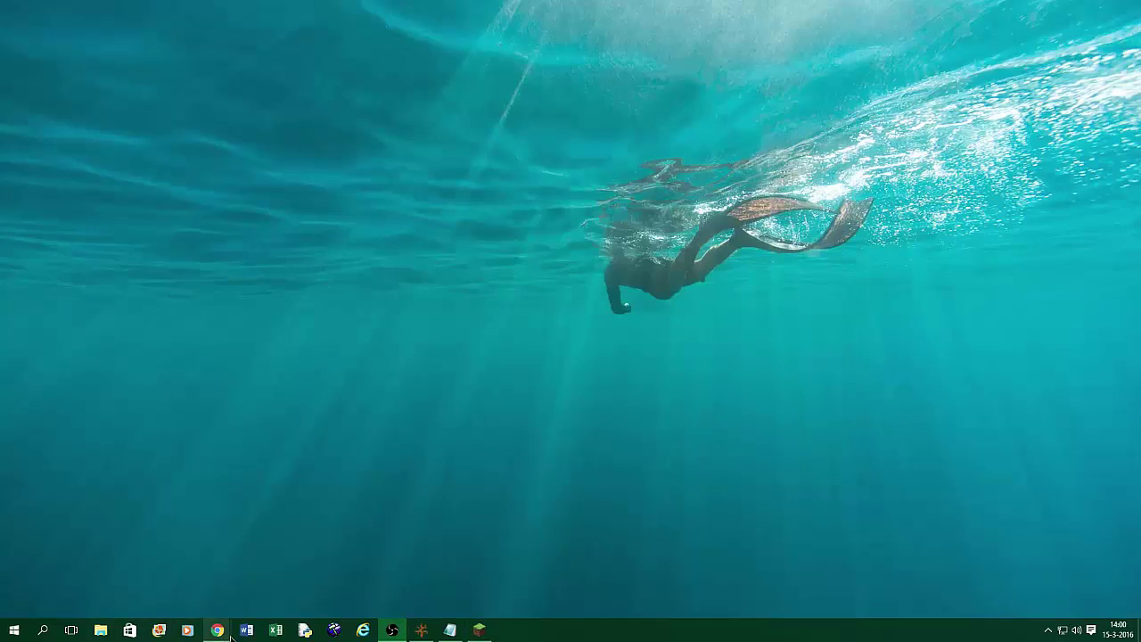
- Bring up the NBTExplorer Minecraft Forum thread in Chrome and scroll to its Download section
click(218, 632)
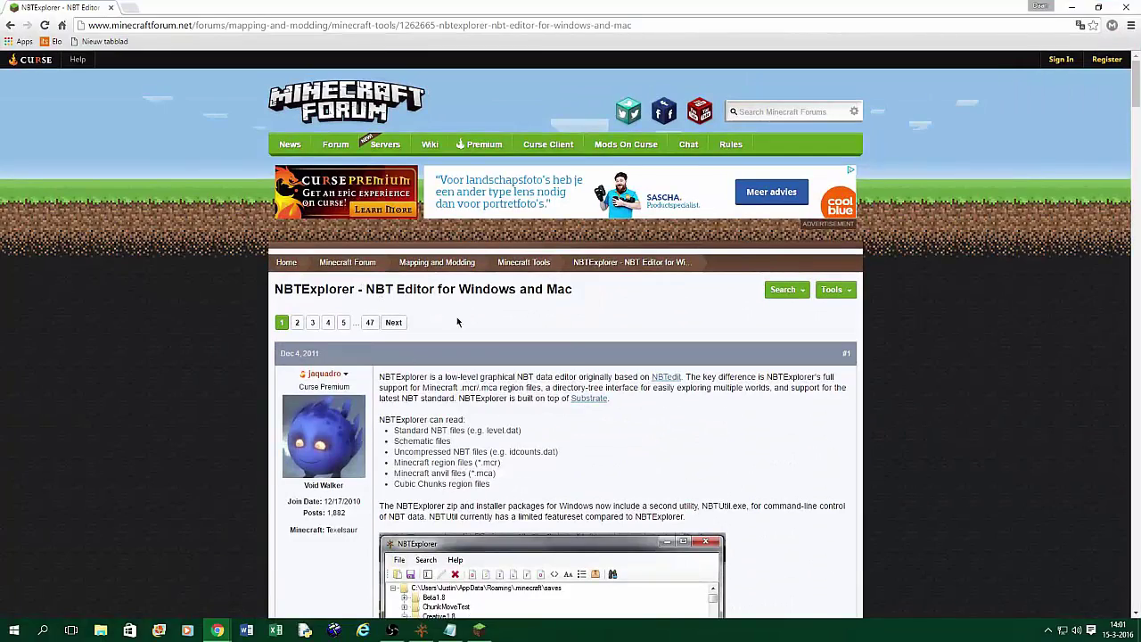
scroll(down, 3)
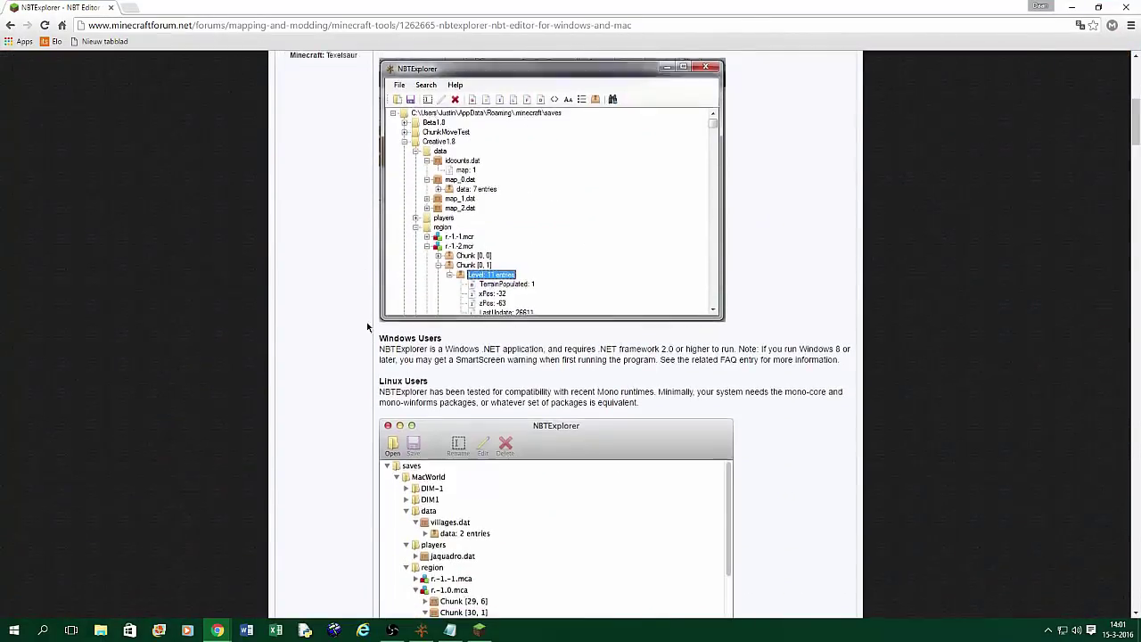
scroll(up, 3)
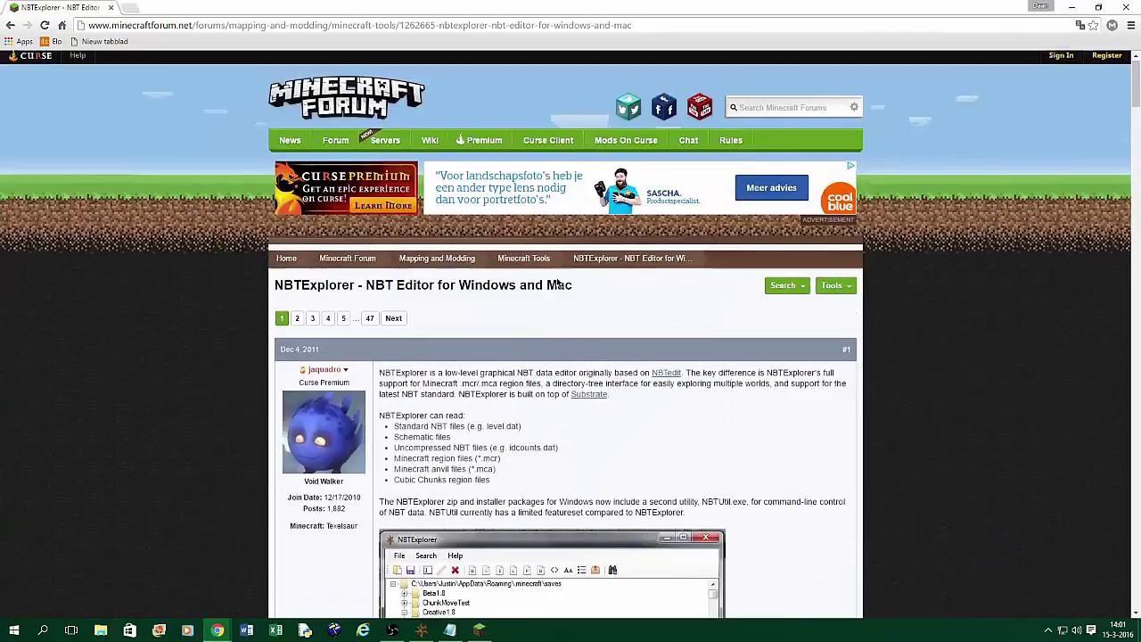
scroll(down, 3)
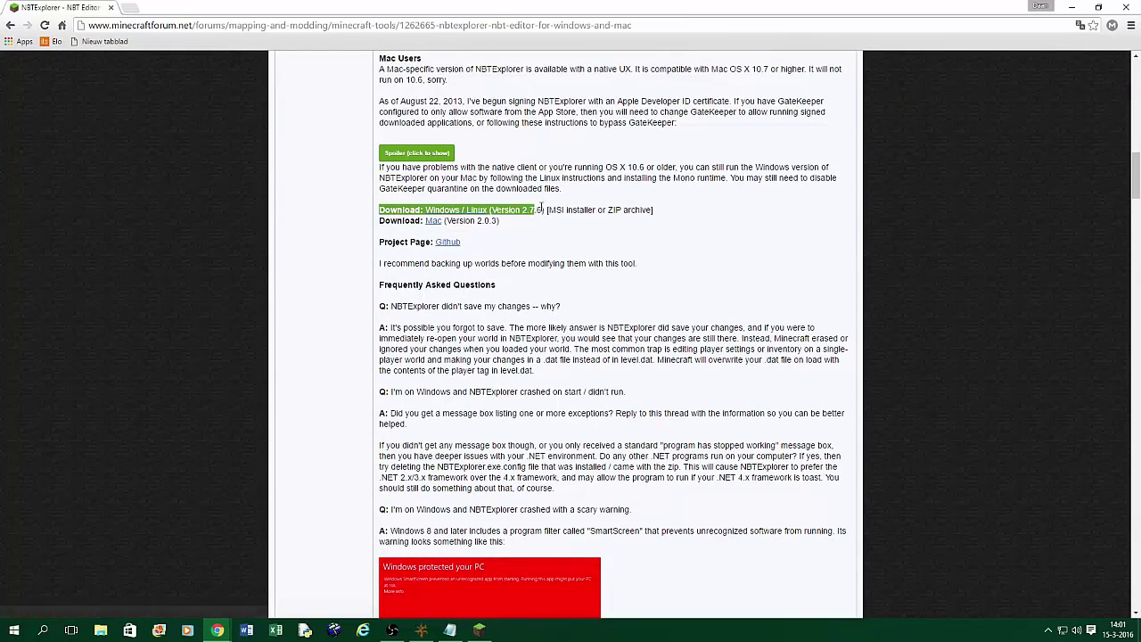
click(489, 210)
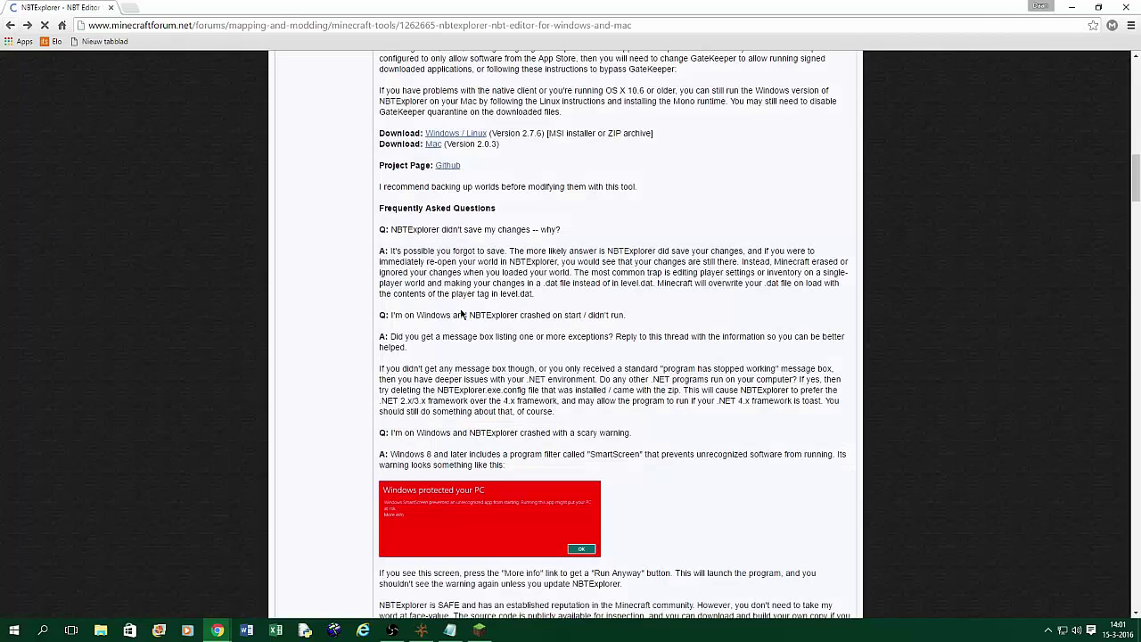
scroll(up, 3)
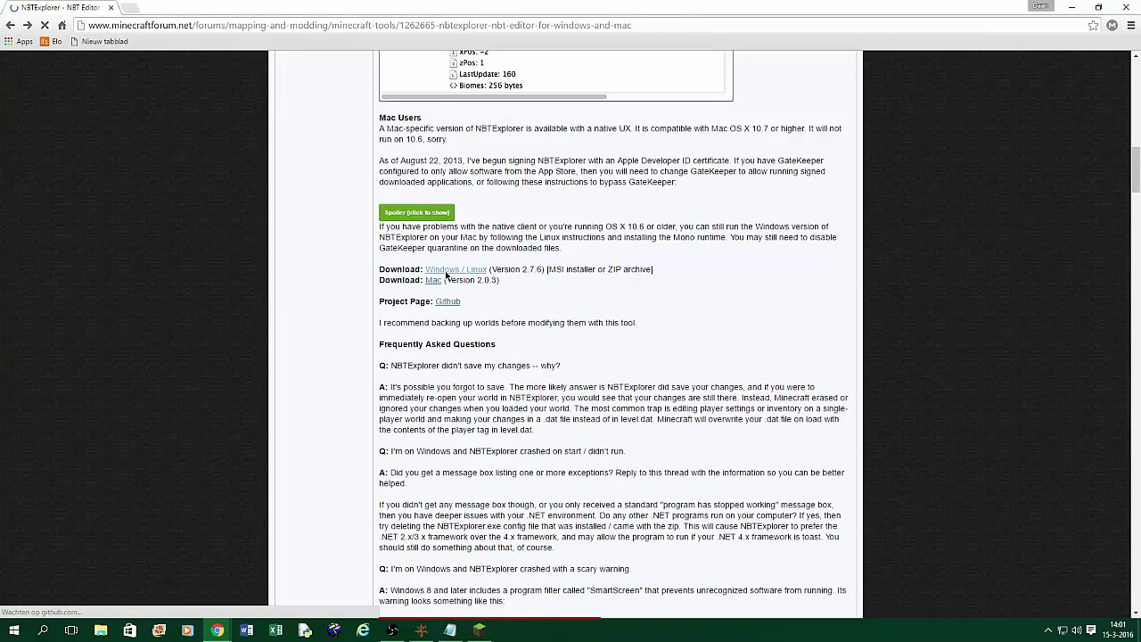
- Download NBTExplorer-2.7.6.msi from the Windows/Linux GitHub release page
click(457, 268)
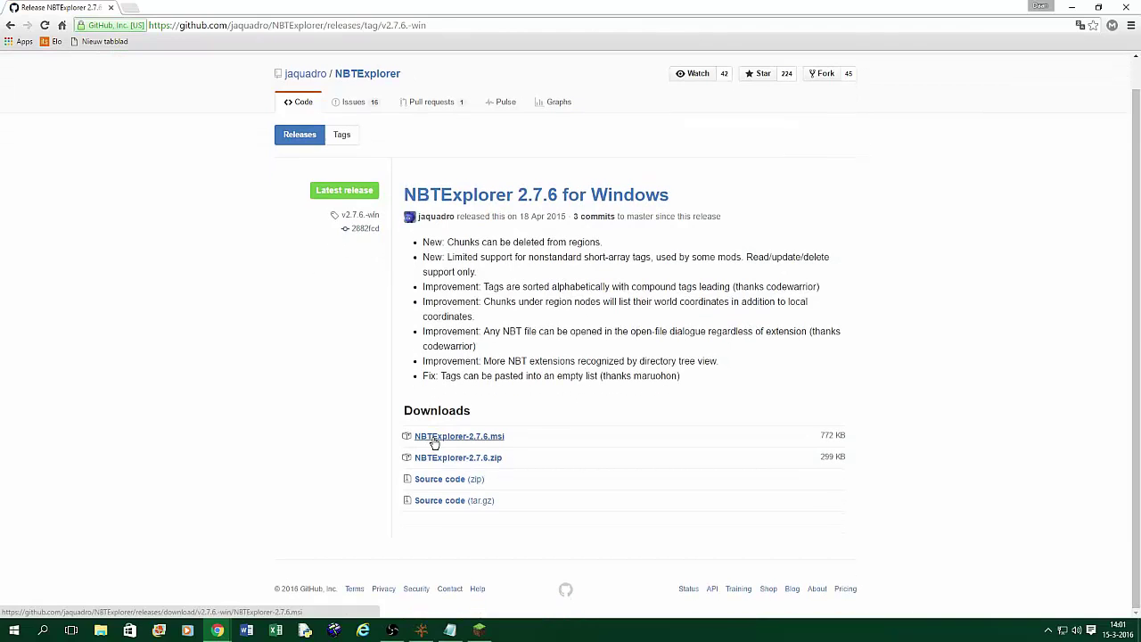
mouse_move(490, 442)
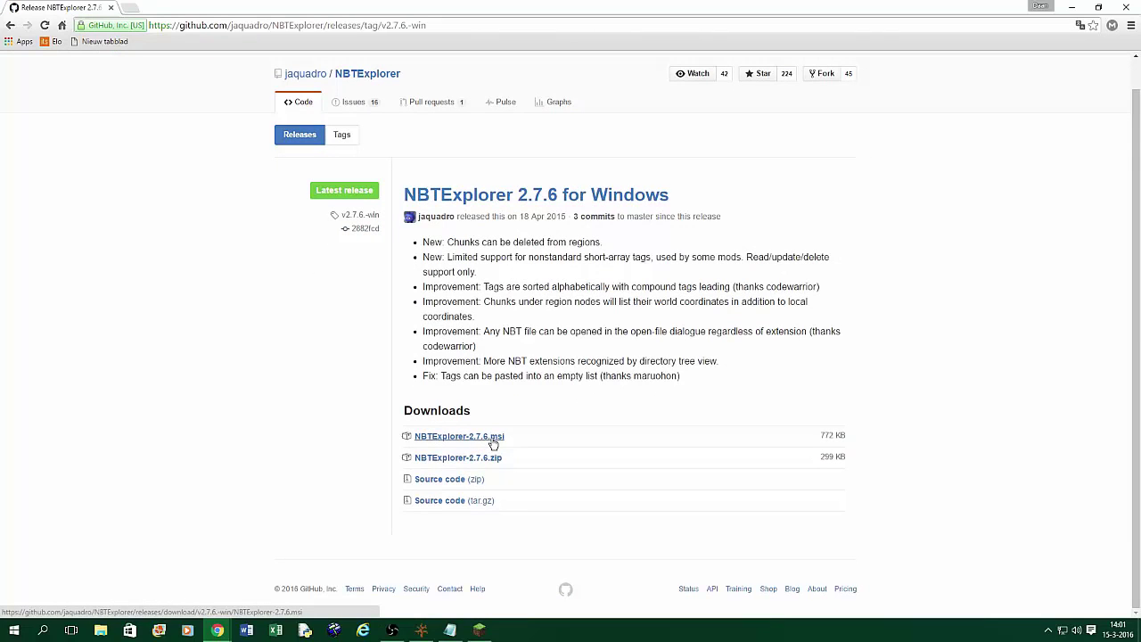
mouse_move(496, 442)
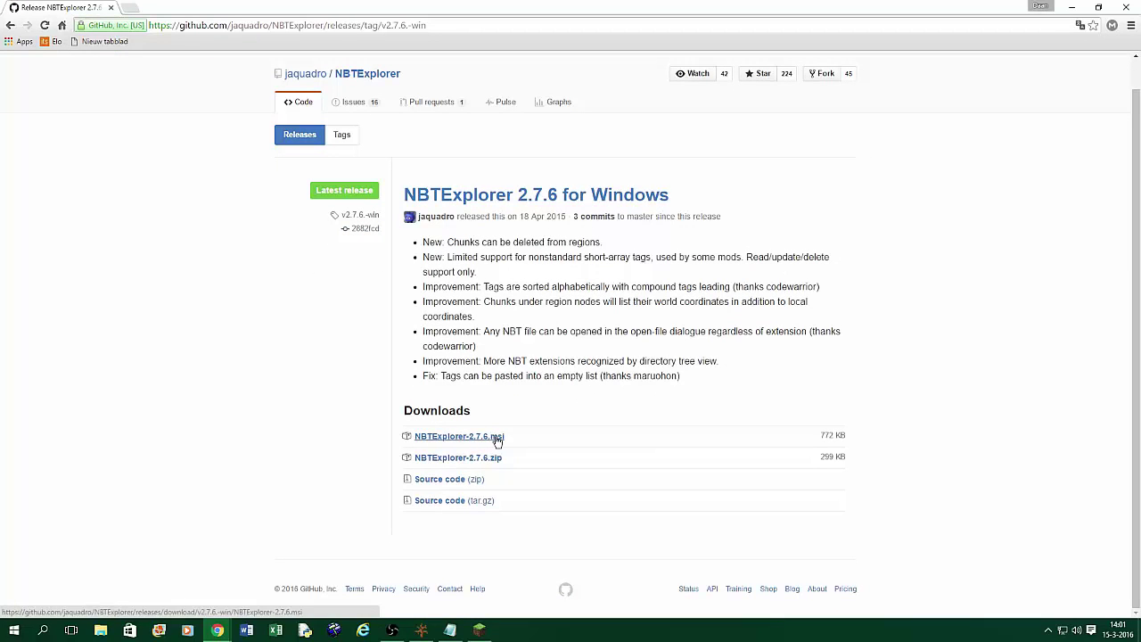
click(458, 435)
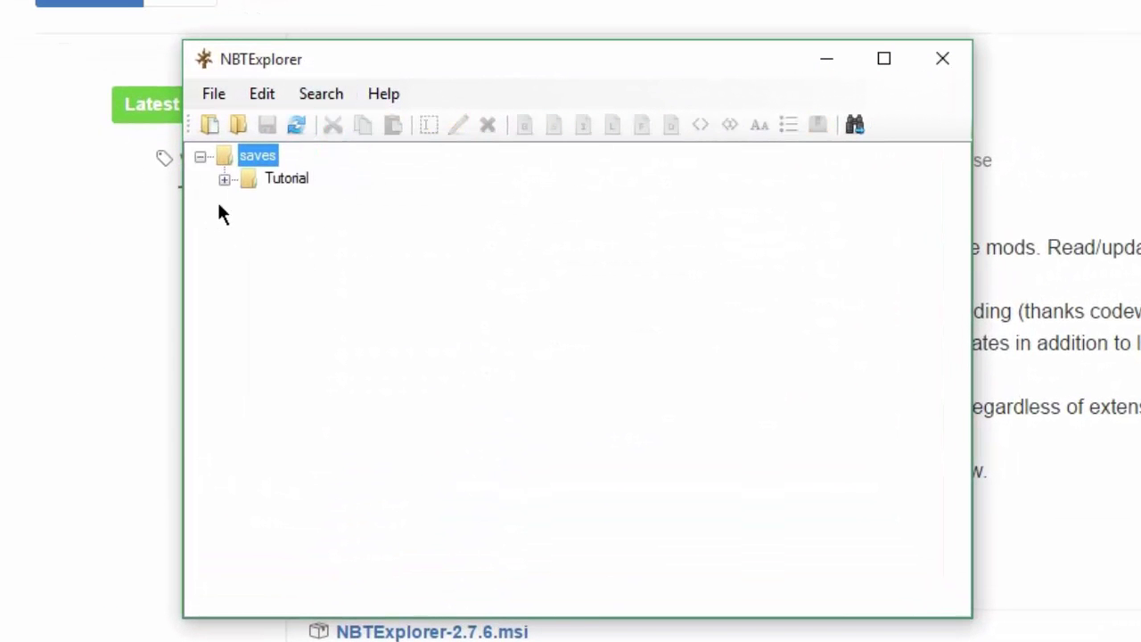
mouse_move(366, 223)
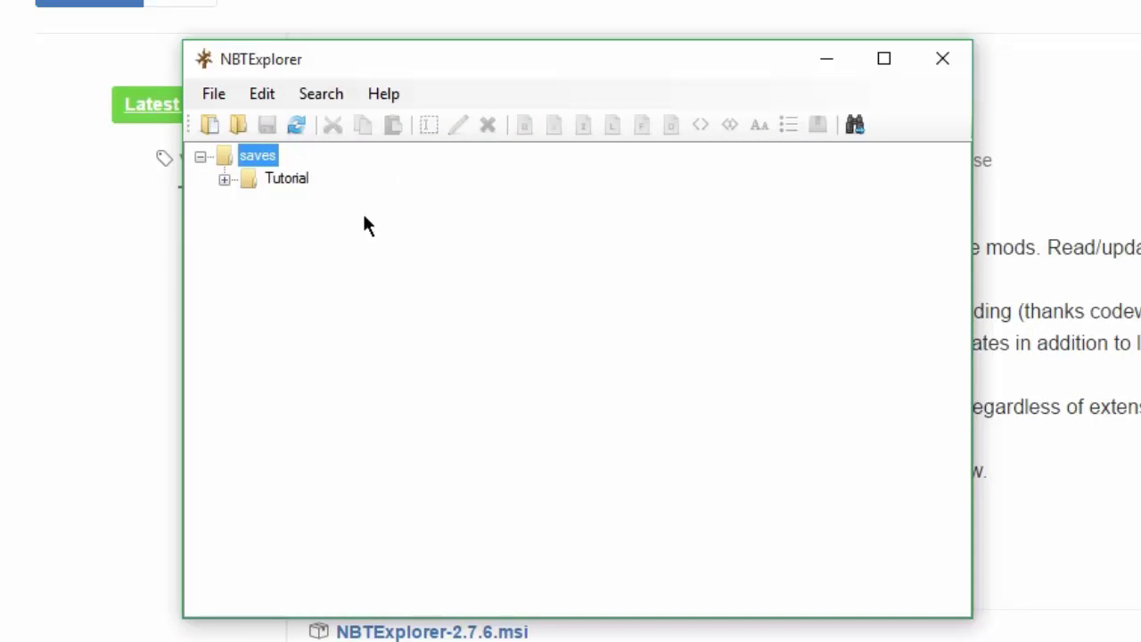
- Expand the Tutorial save in NBTExplorer and peek inside level.dat
click(286, 179)
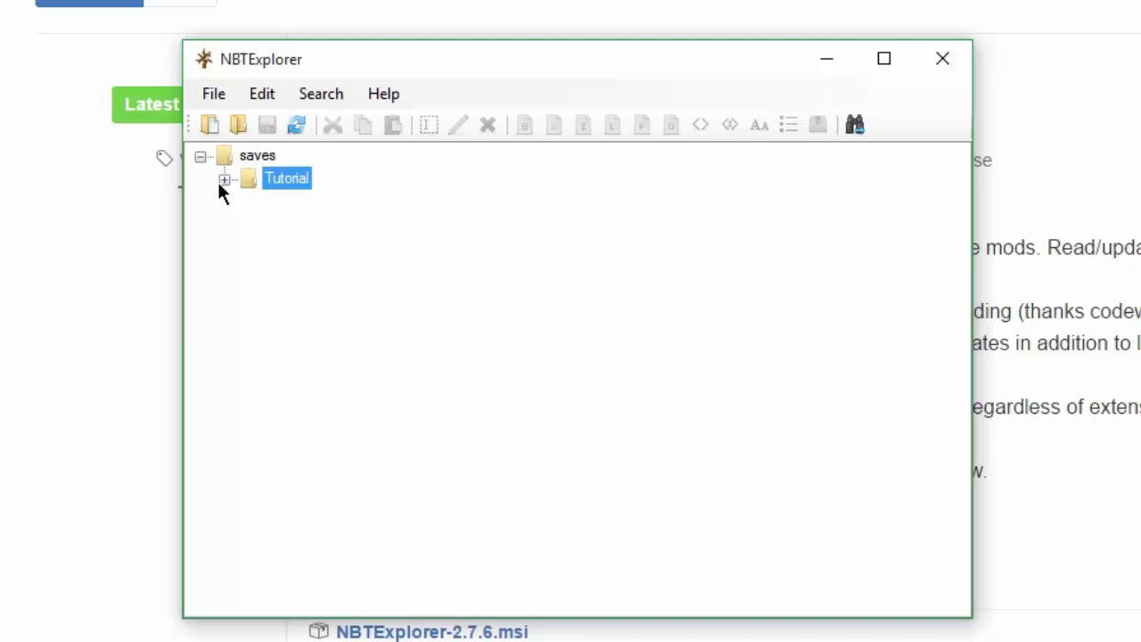
mouse_move(246, 192)
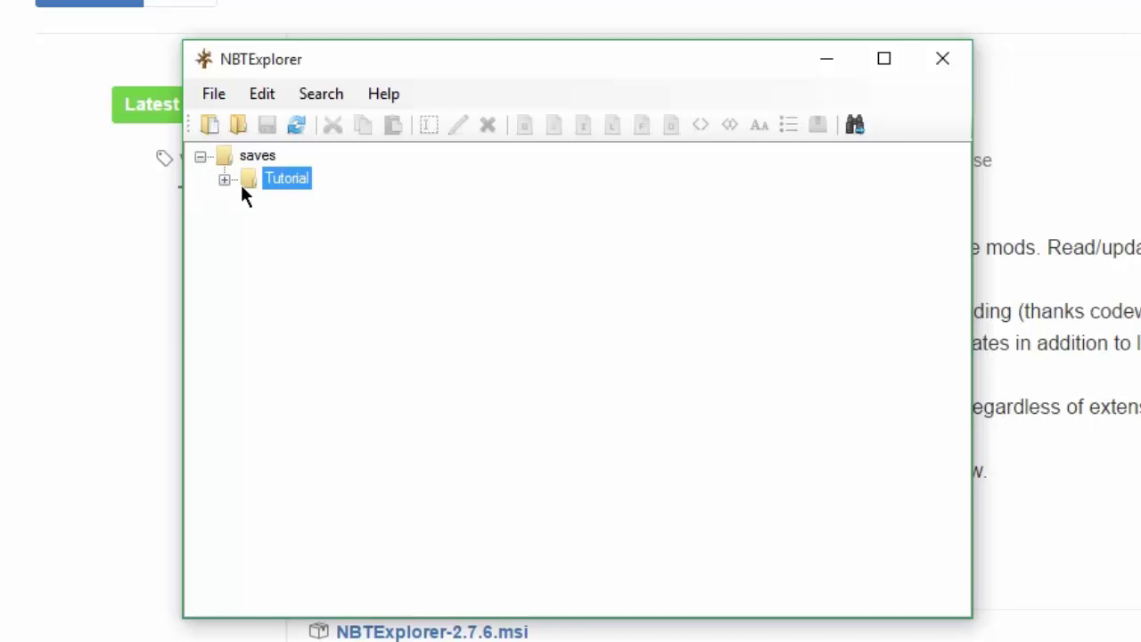
click(225, 178)
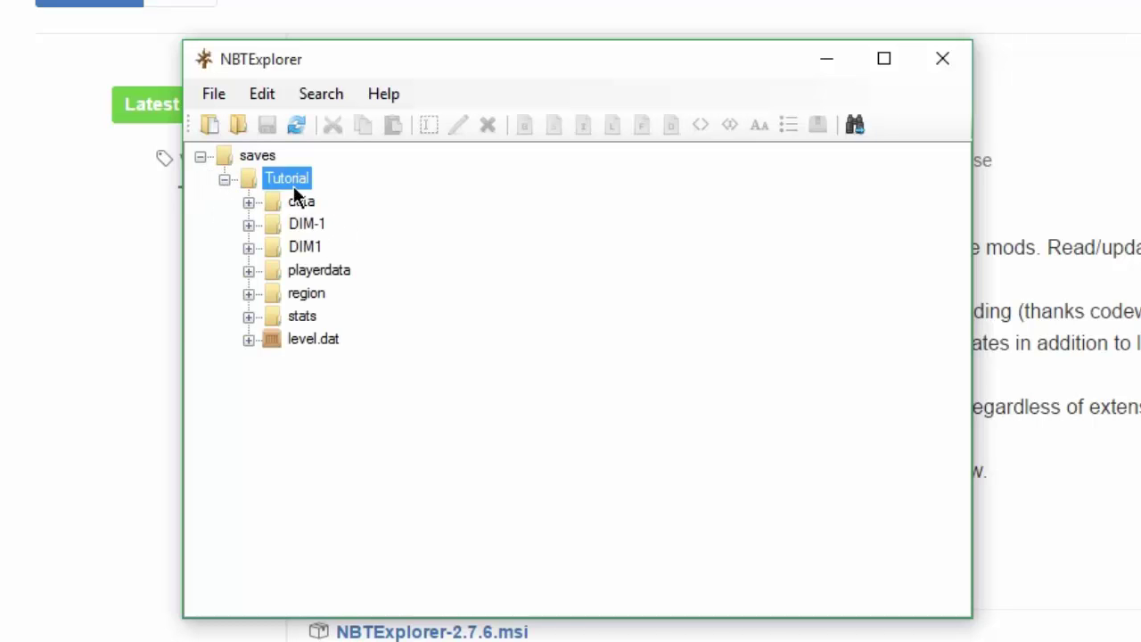
mouse_move(294, 346)
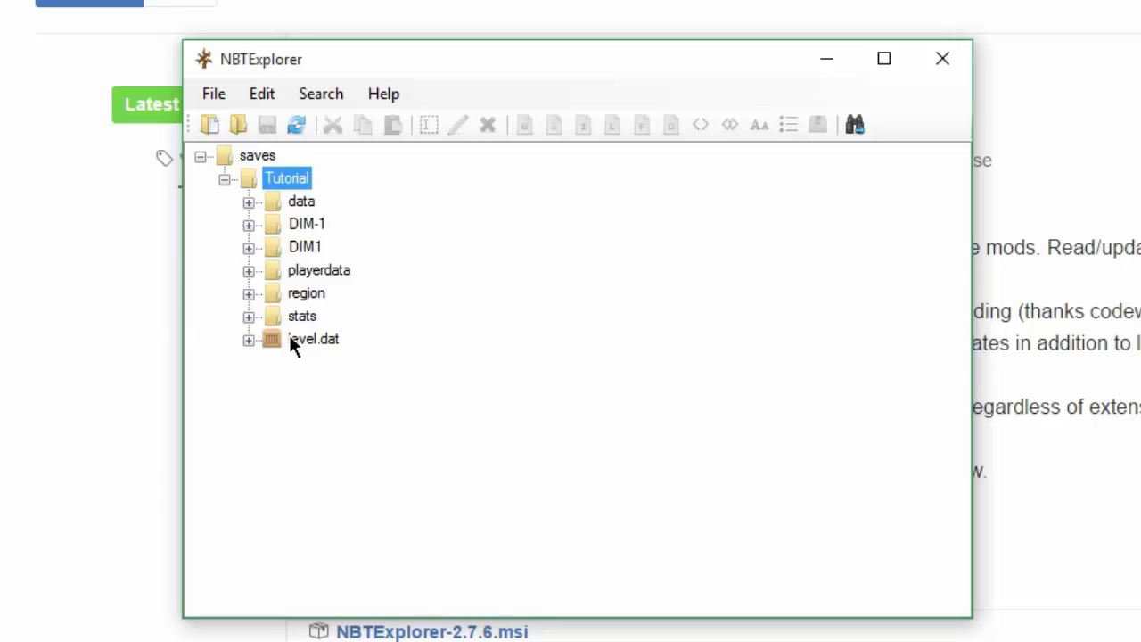
mouse_move(278, 332)
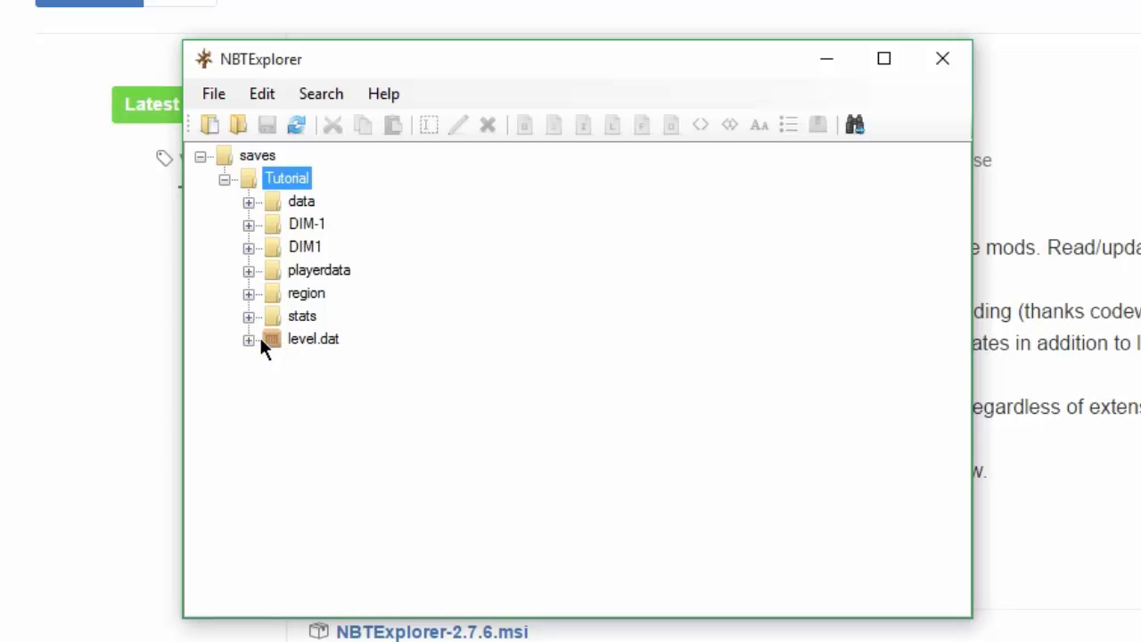
mouse_move(324, 356)
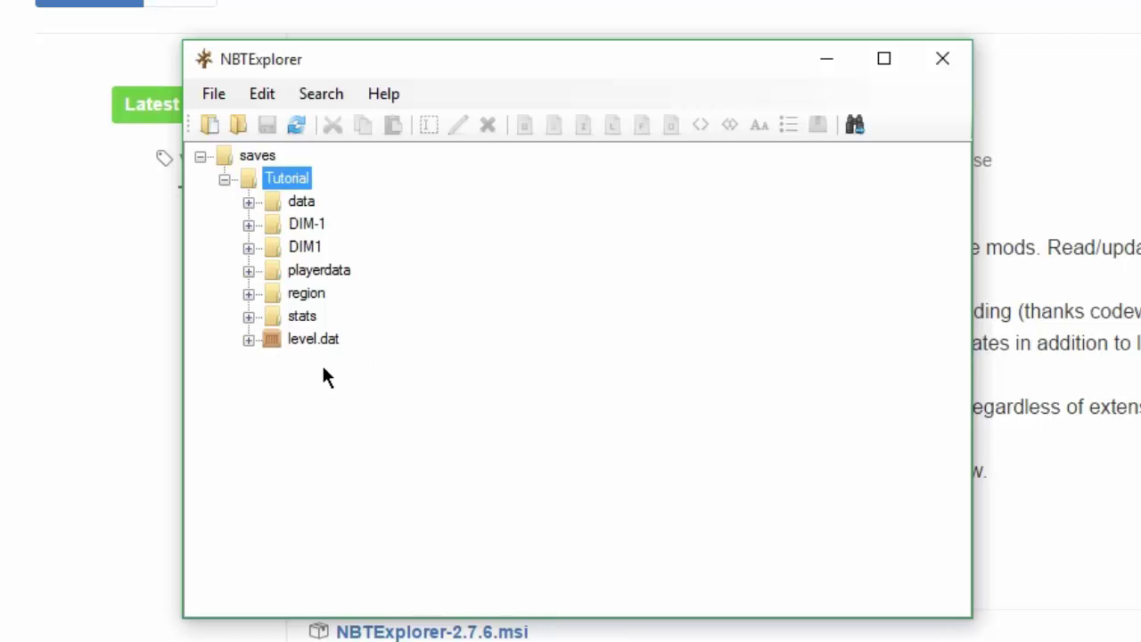
mouse_move(302, 357)
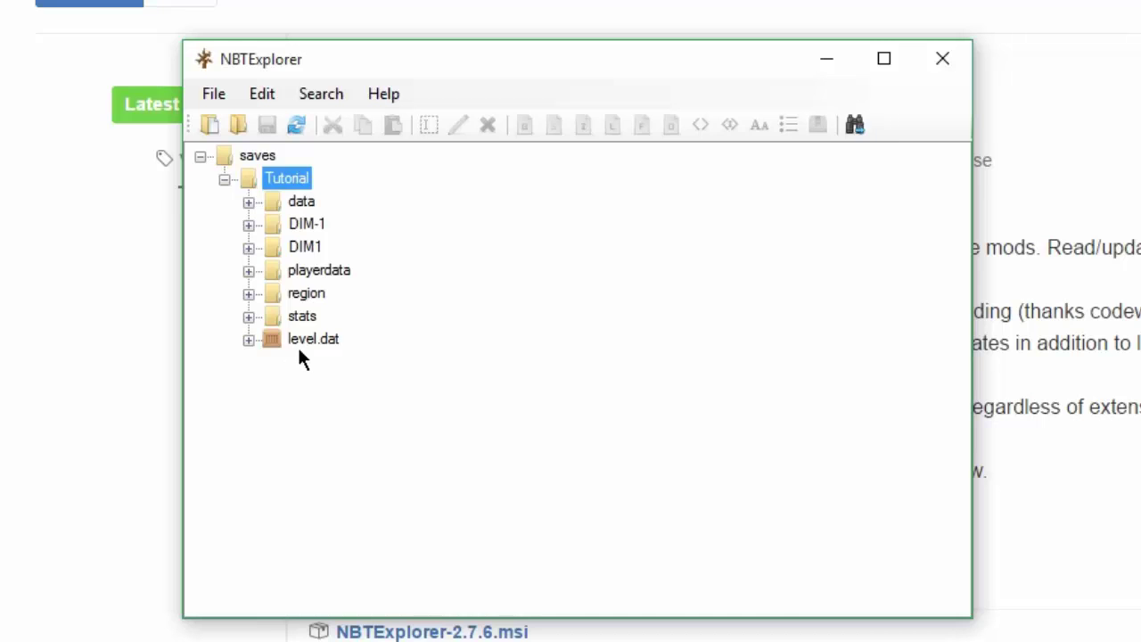
click(249, 339)
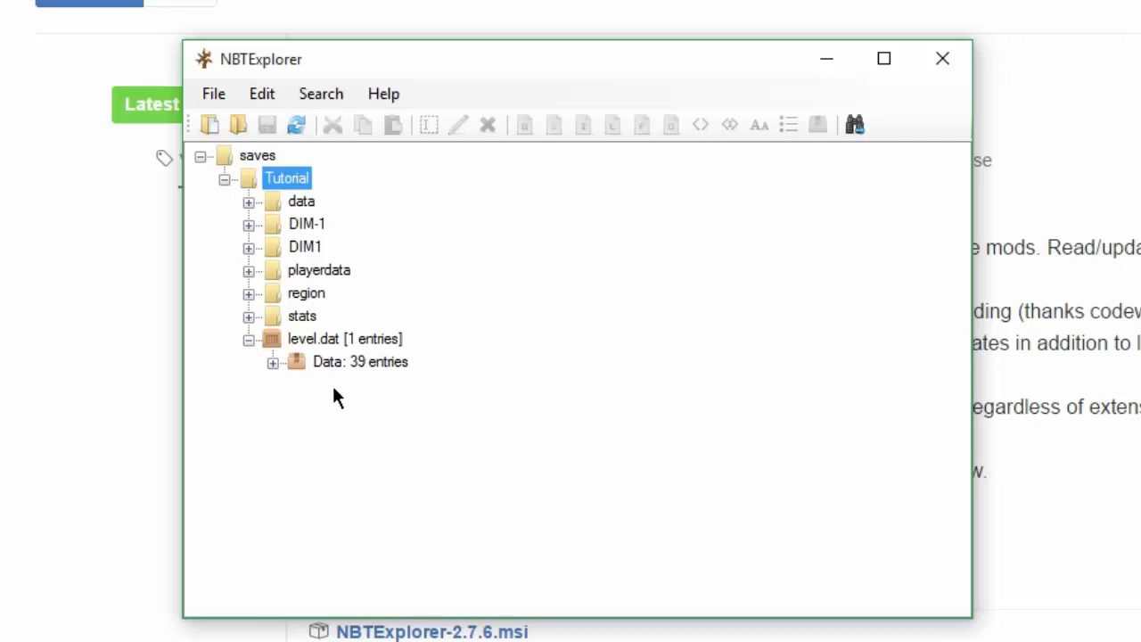
mouse_move(400, 378)
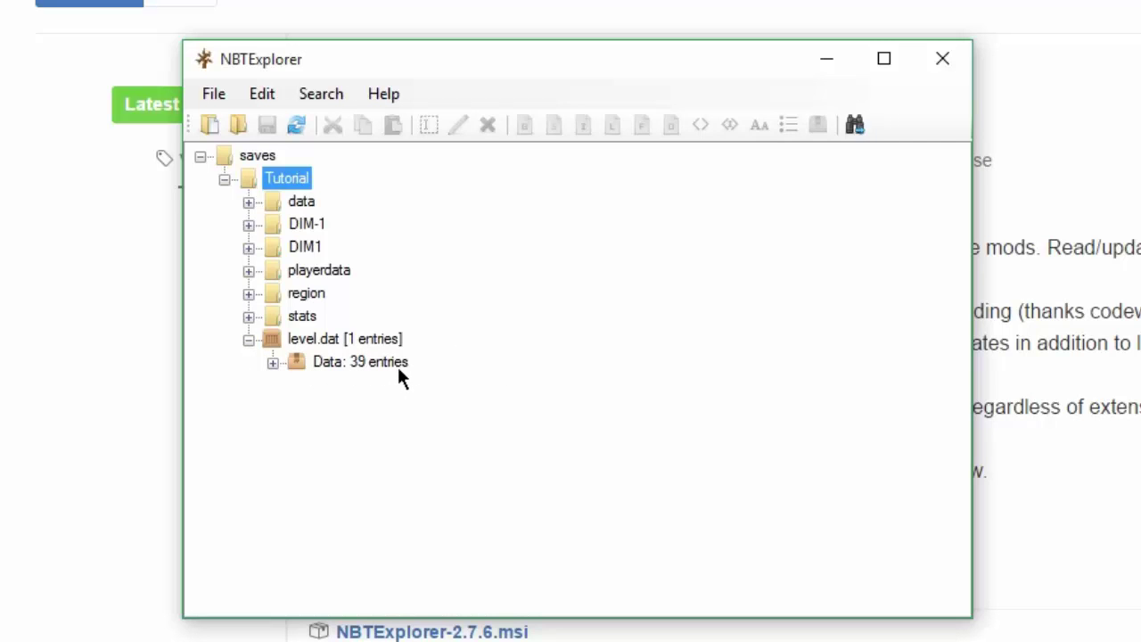
click(273, 360)
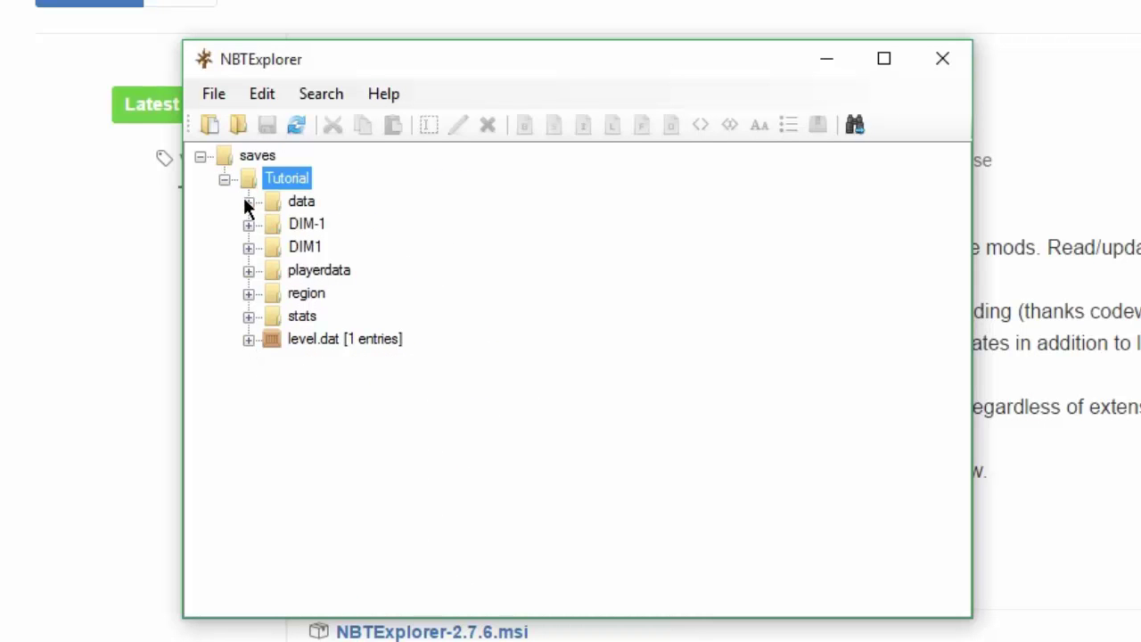
- Expand data > scoreboard.dat > data > Teams down to the Admins team's DisplayName, Prefix and Suffix tags
click(250, 200)
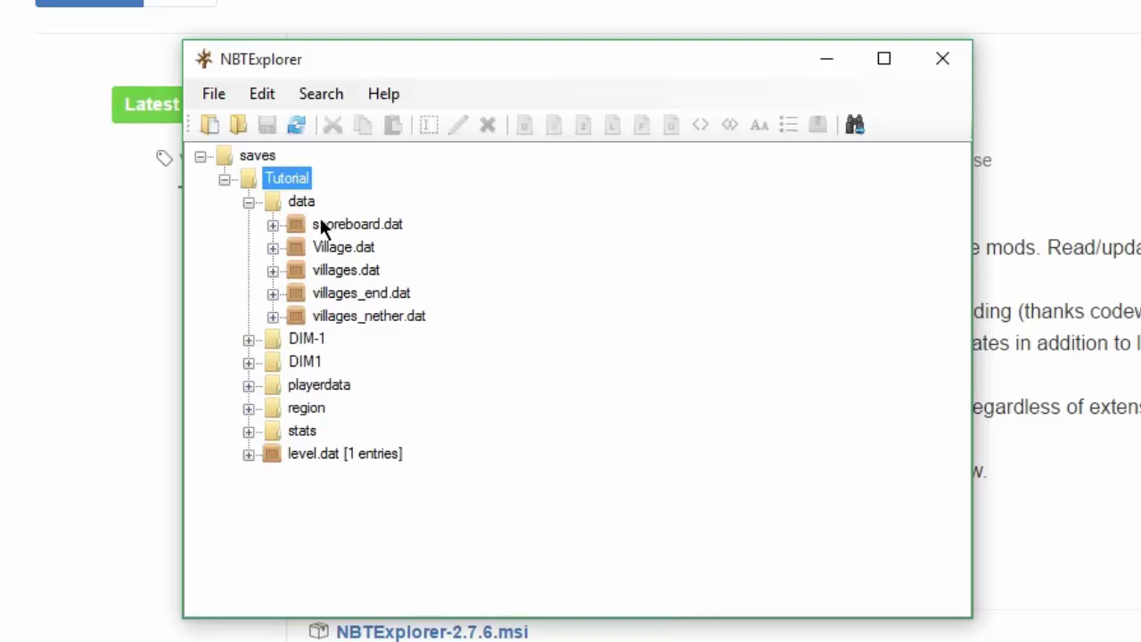
mouse_move(307, 210)
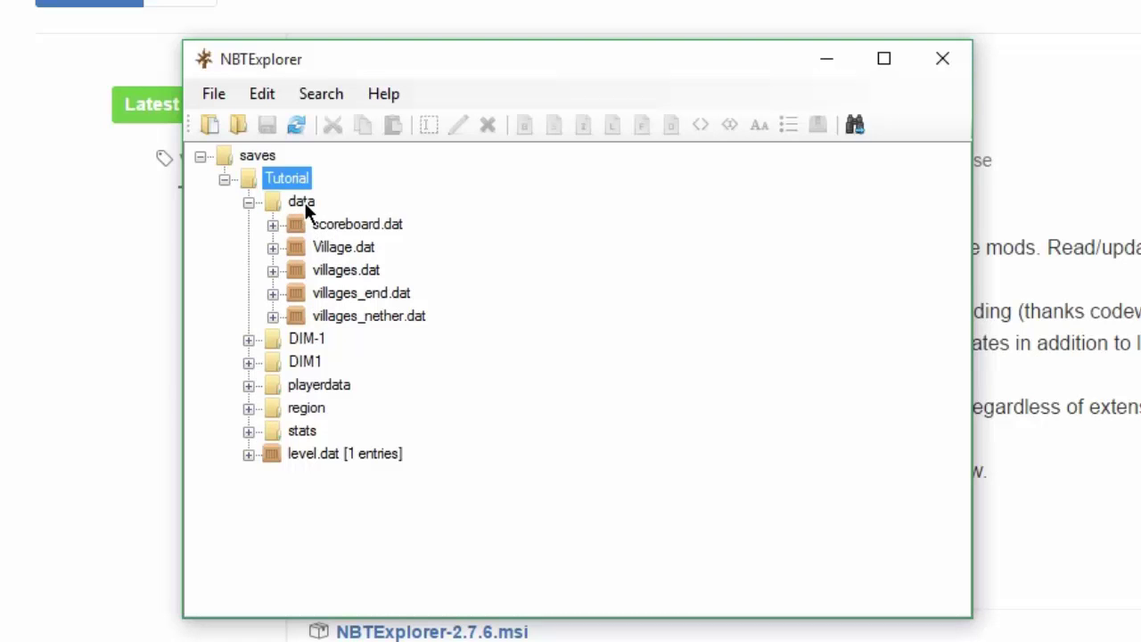
mouse_move(318, 235)
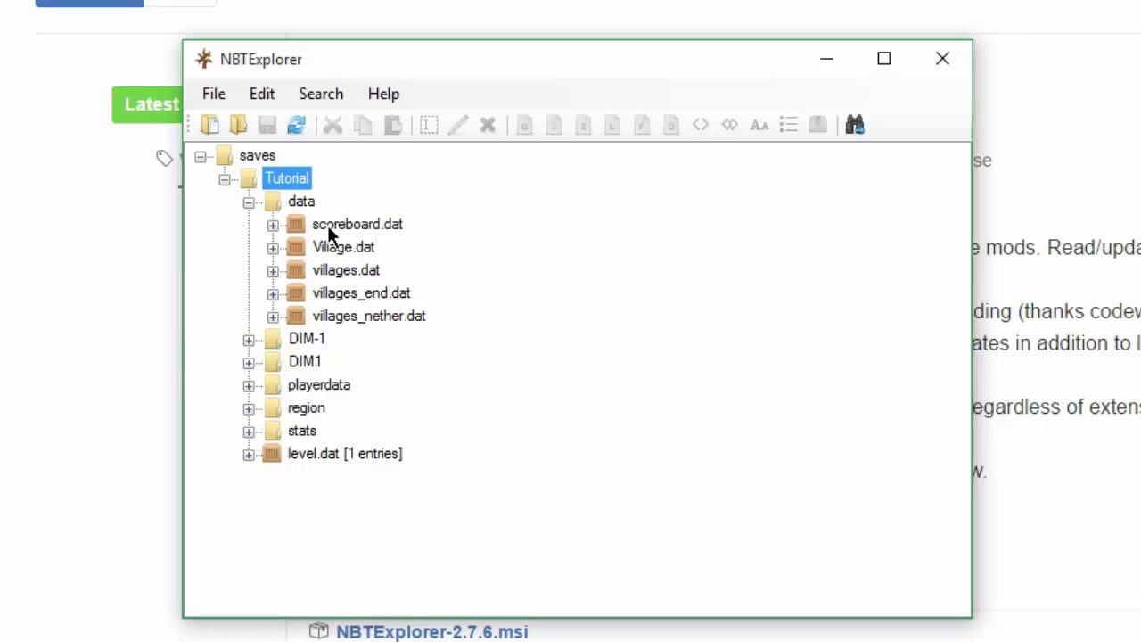
click(273, 225)
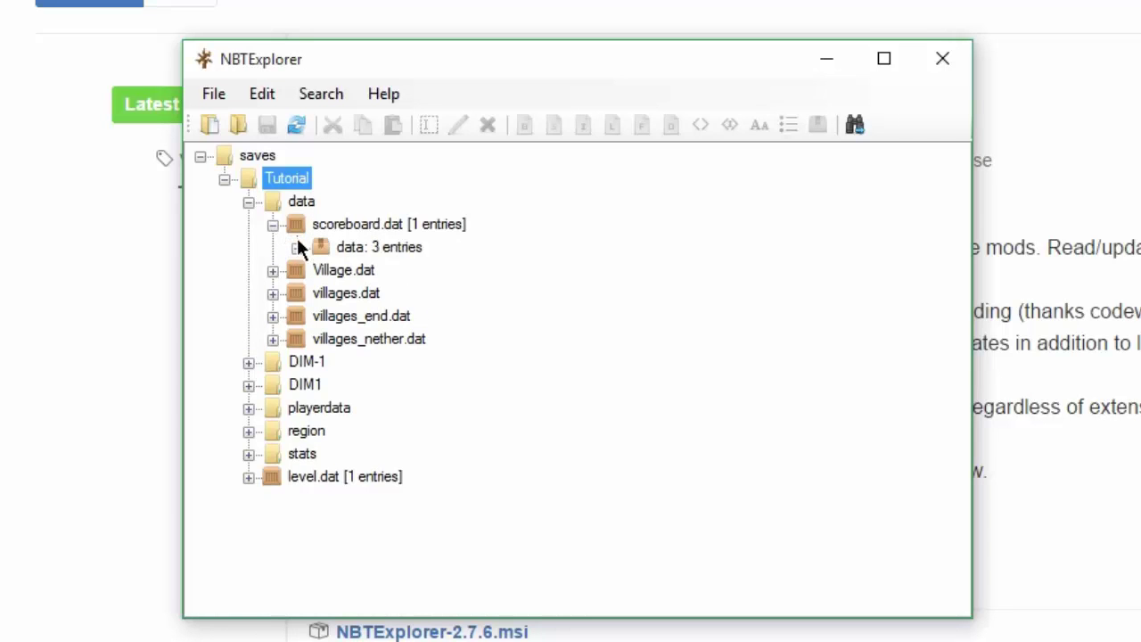
click(296, 246)
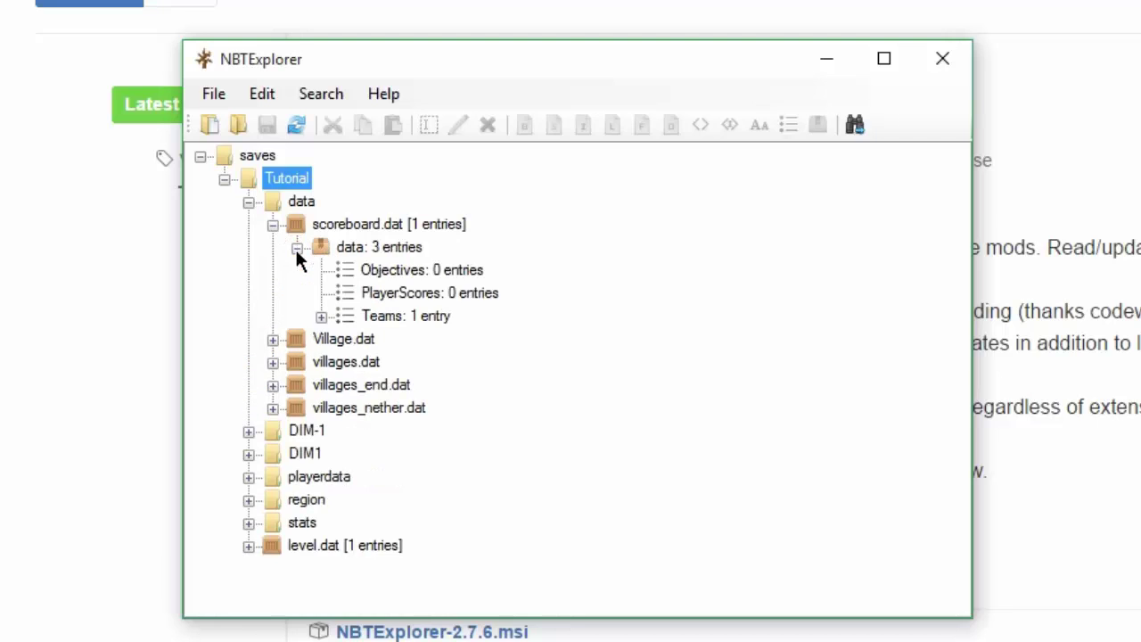
mouse_move(399, 329)
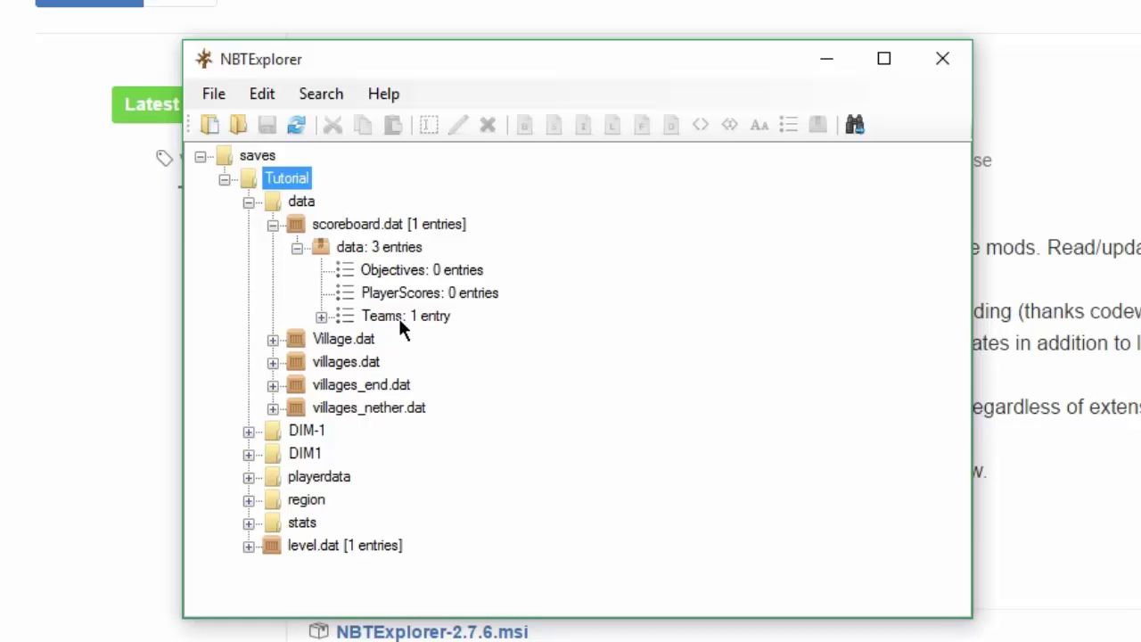
mouse_move(321, 329)
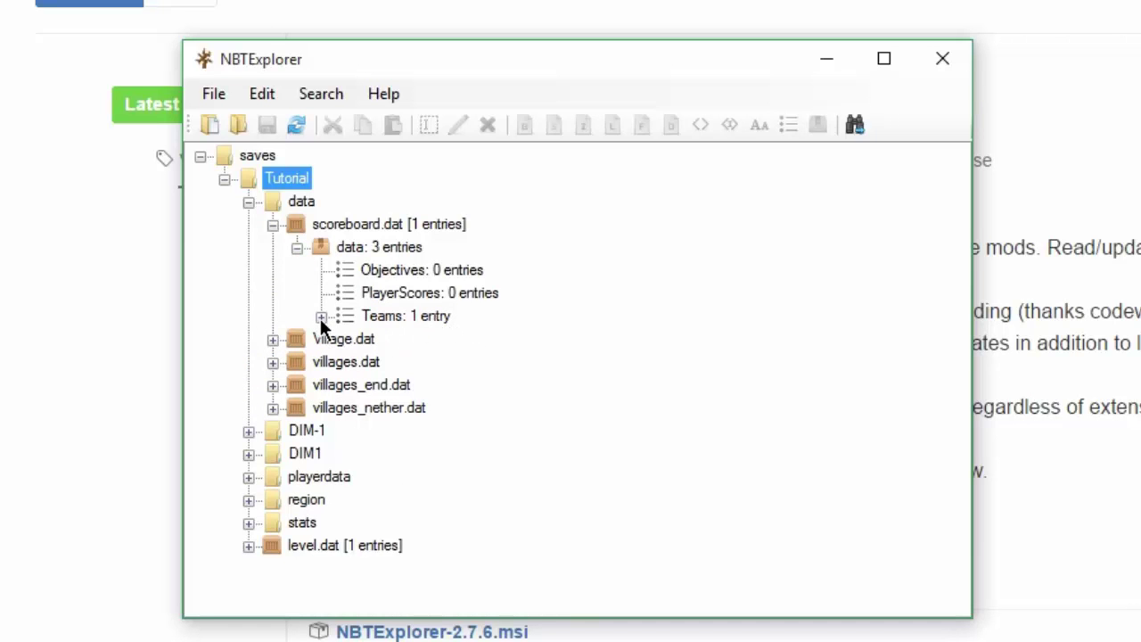
click(323, 315)
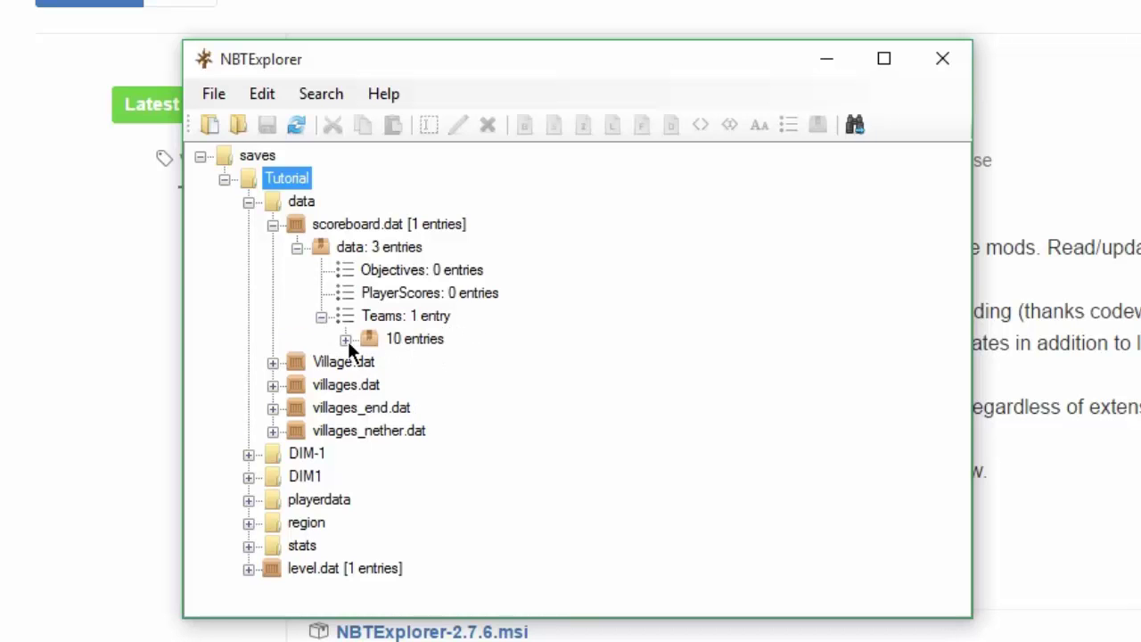
click(346, 339)
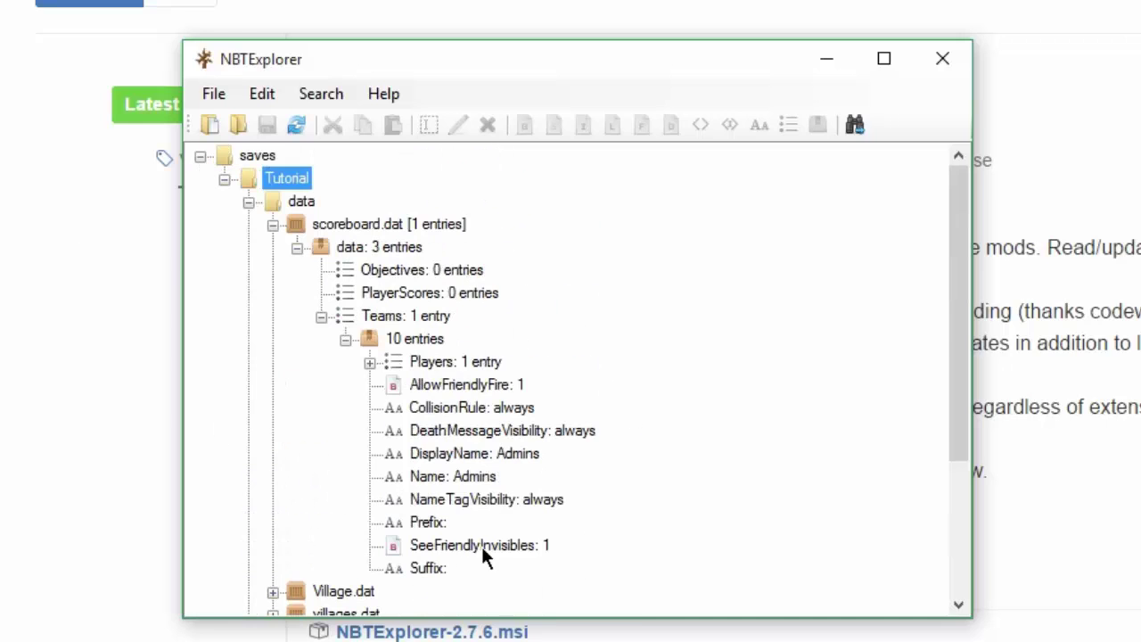
click(474, 453)
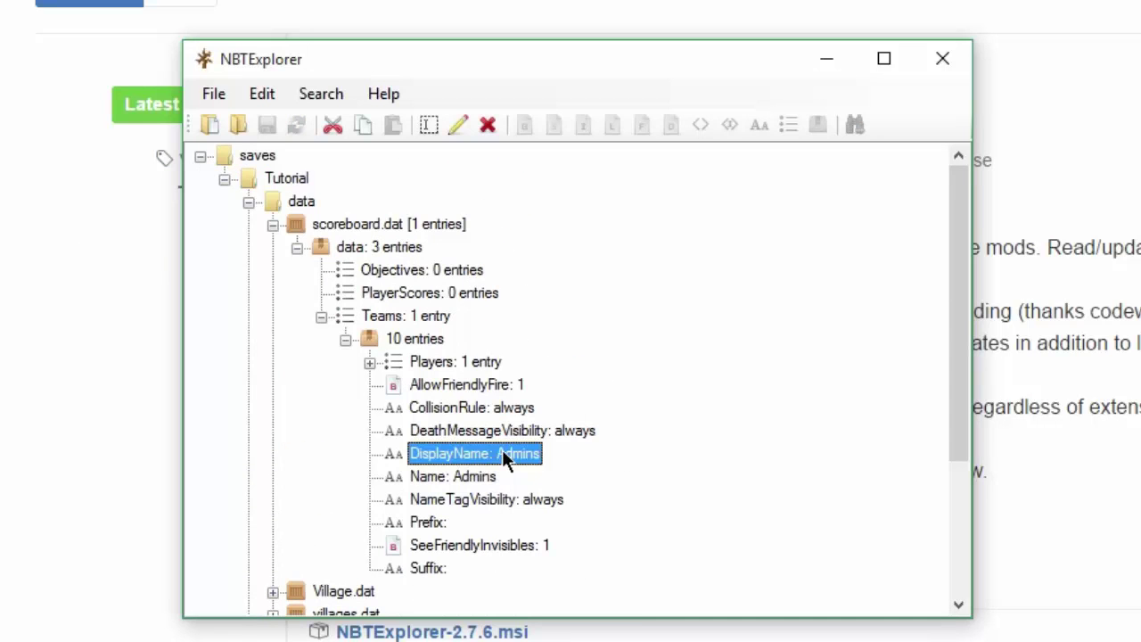
scroll(down, 3)
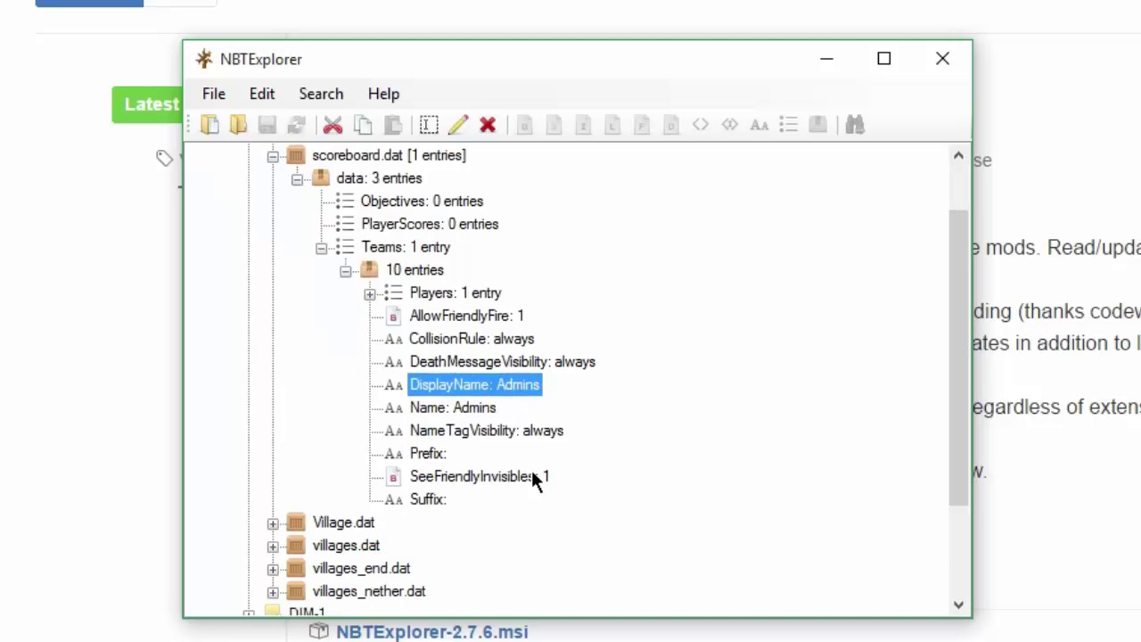
scroll(down, 3)
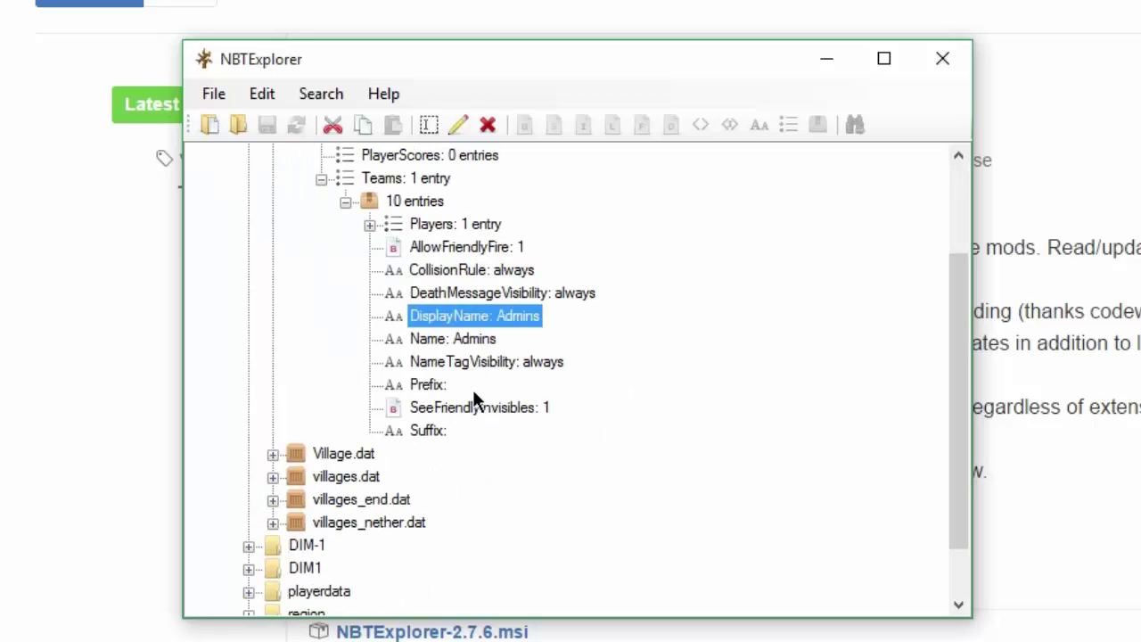
mouse_move(442, 393)
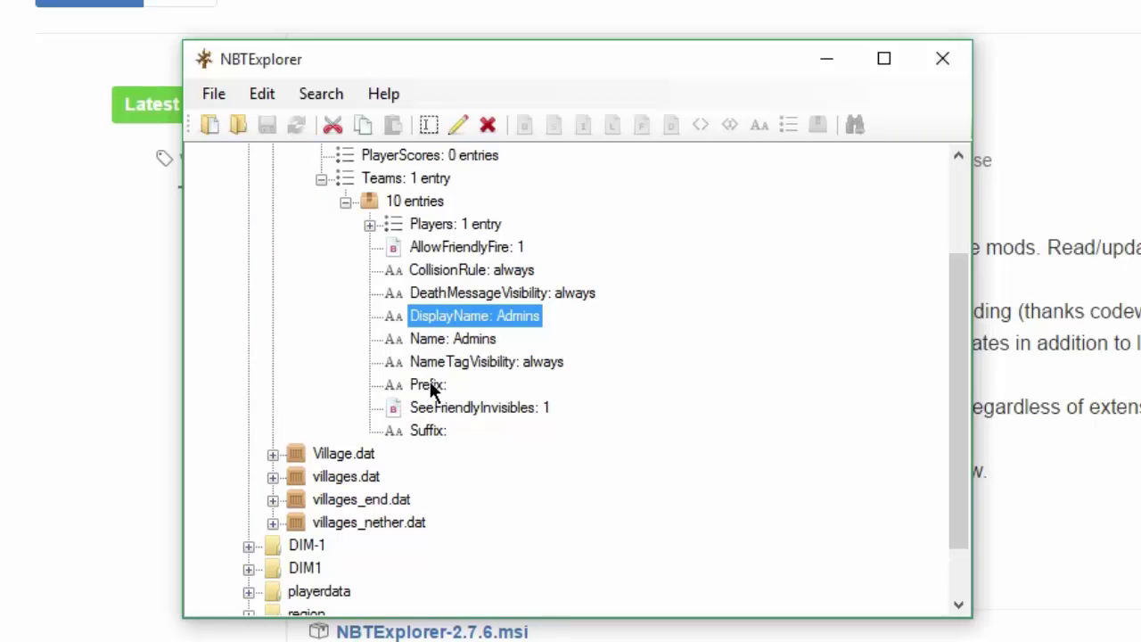
- Set the Admins team's Prefix to '&6&l[Admin]&r&3' using codes from the Minecraft colour chart
double_click(428, 386)
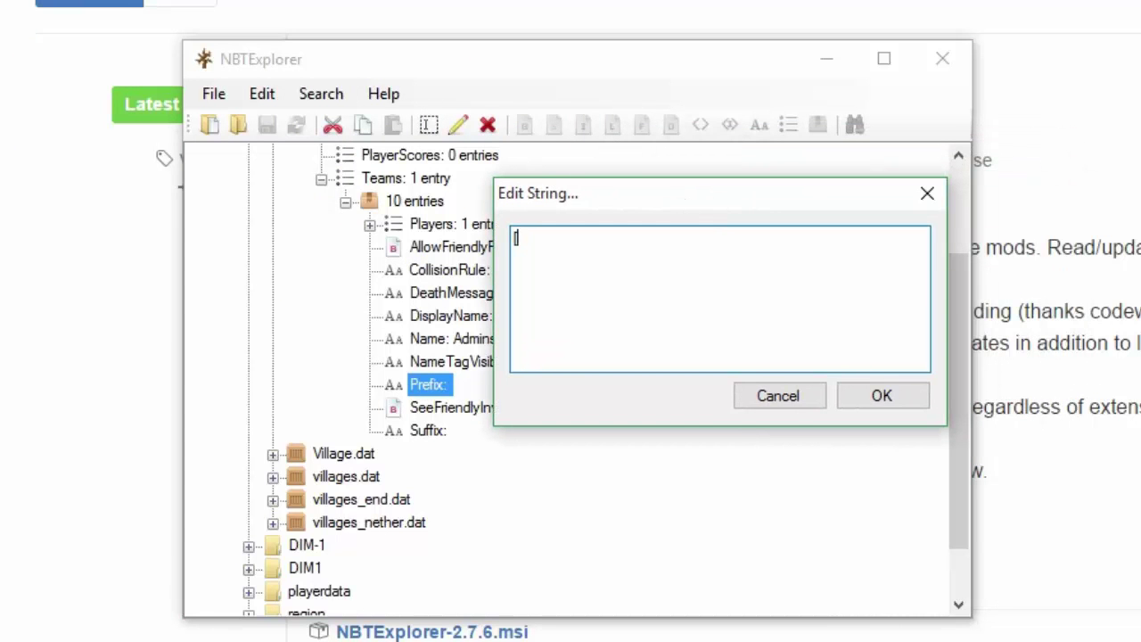
text([Admin])
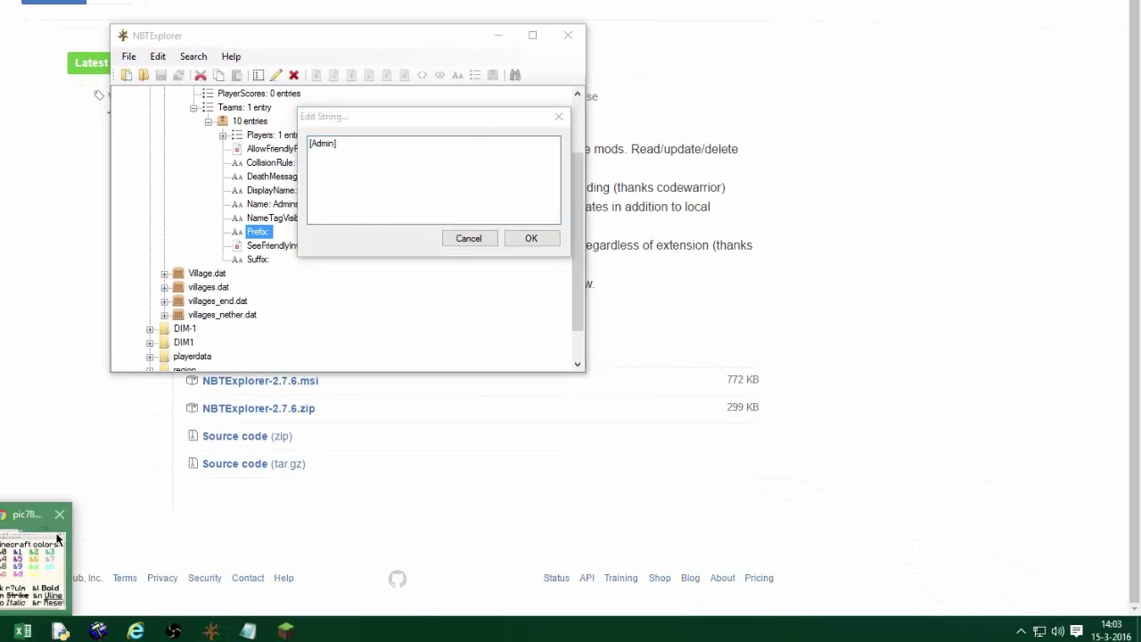
click(32, 549)
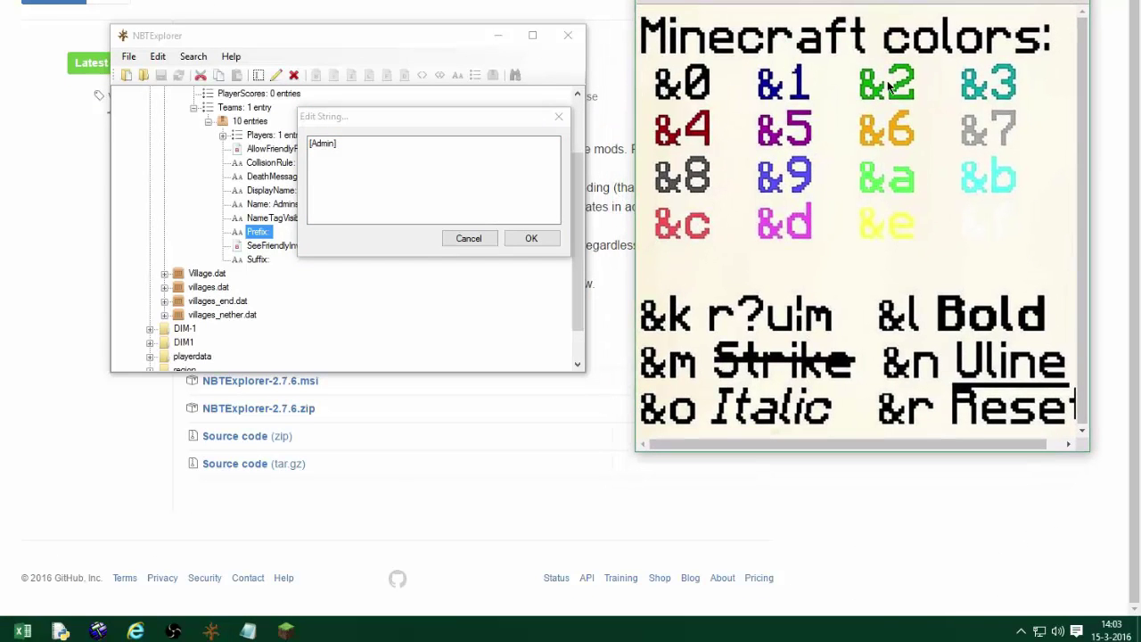
mouse_move(376, 182)
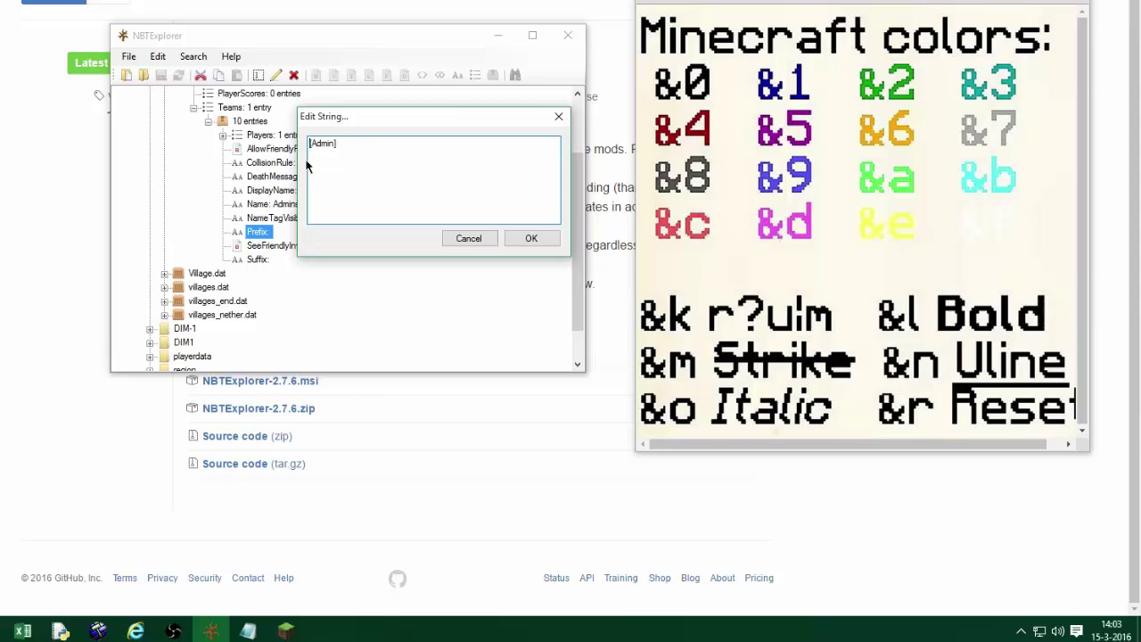
text(&)
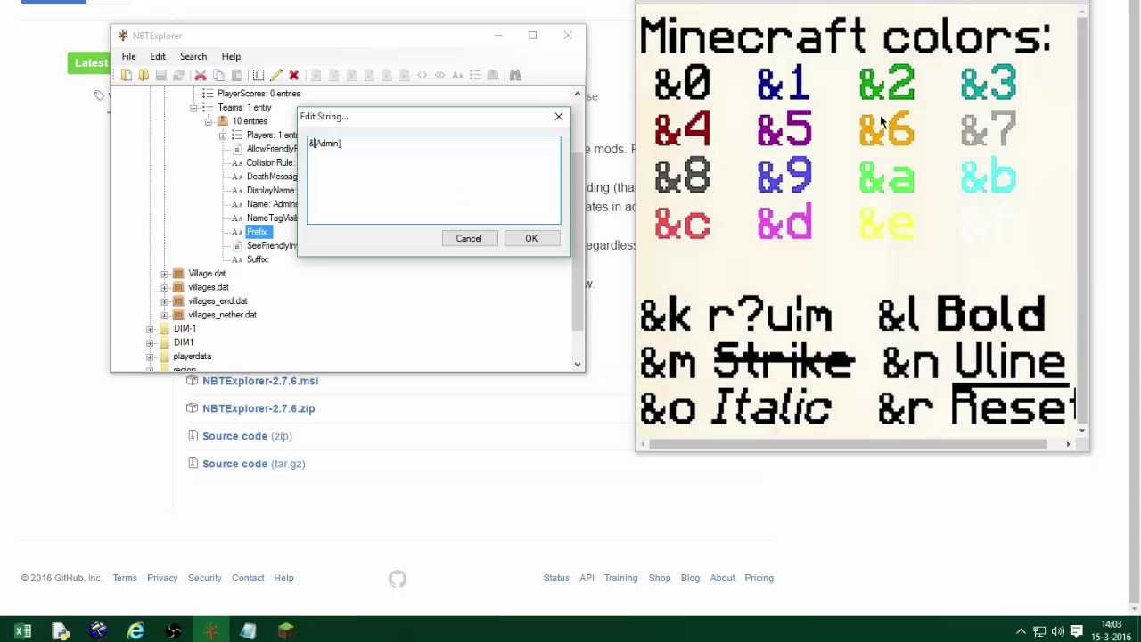
mouse_move(257, 150)
text(6)
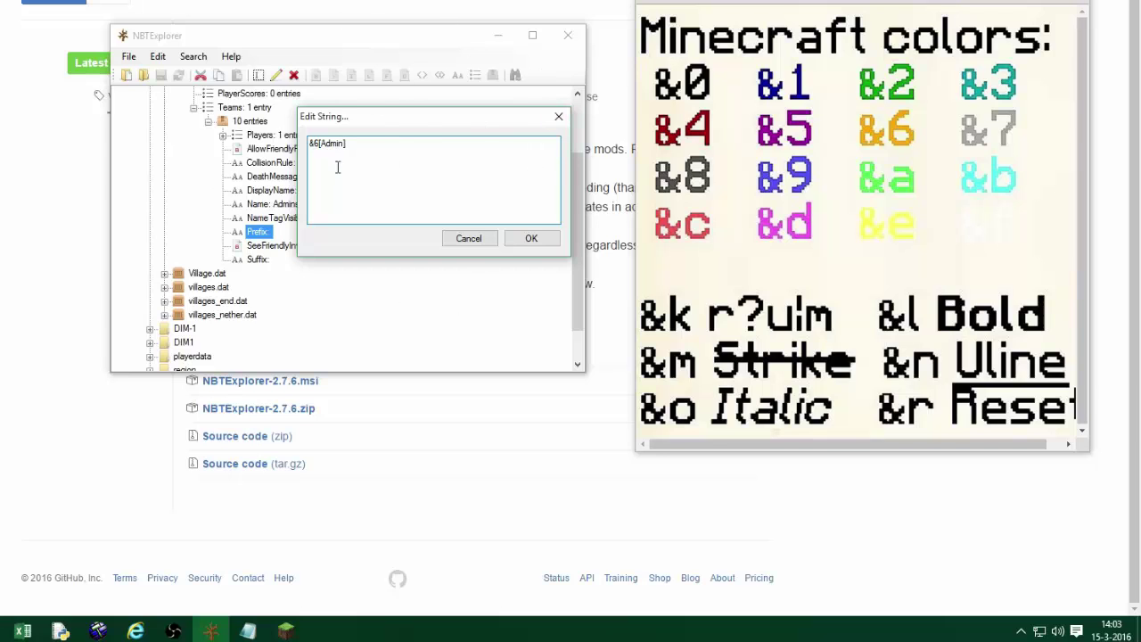
mouse_move(450, 178)
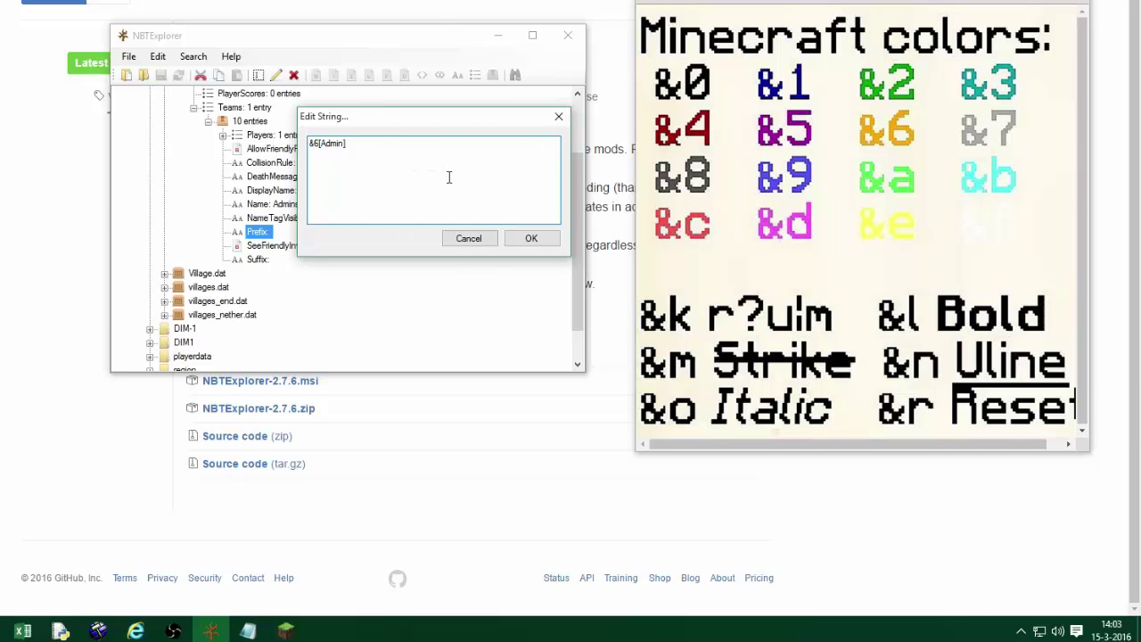
mouse_move(424, 153)
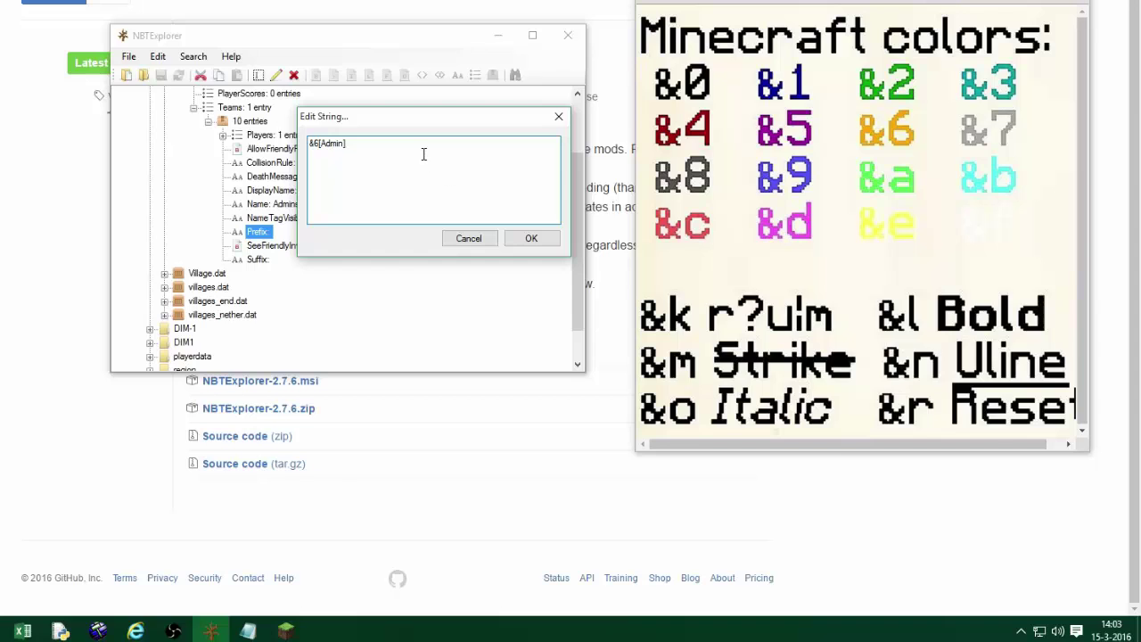
text(&r)
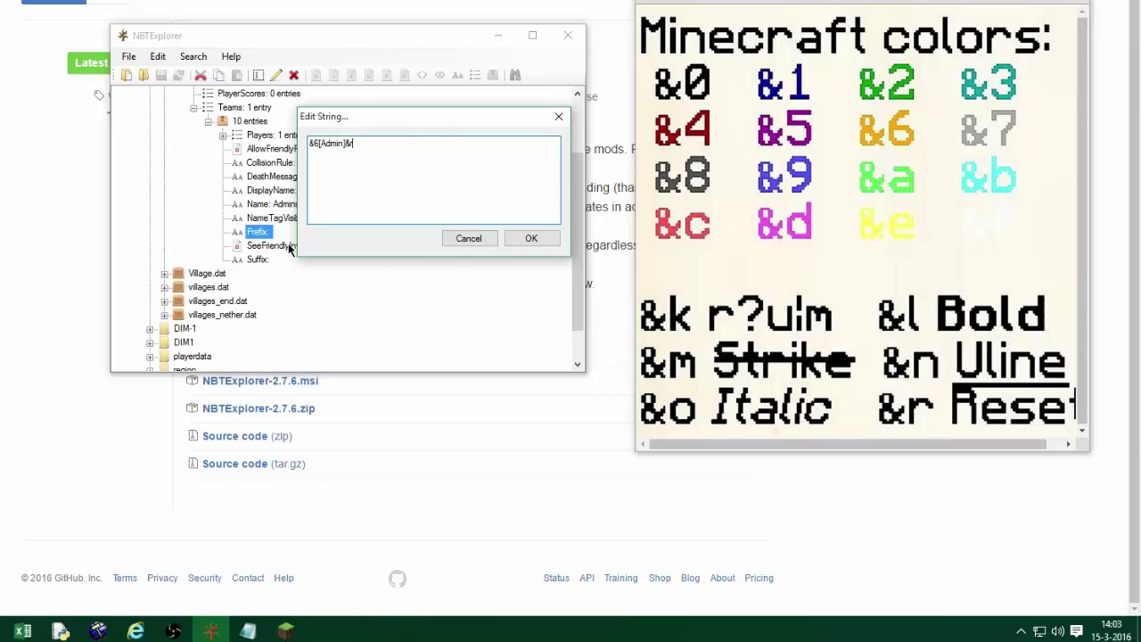
mouse_move(963, 140)
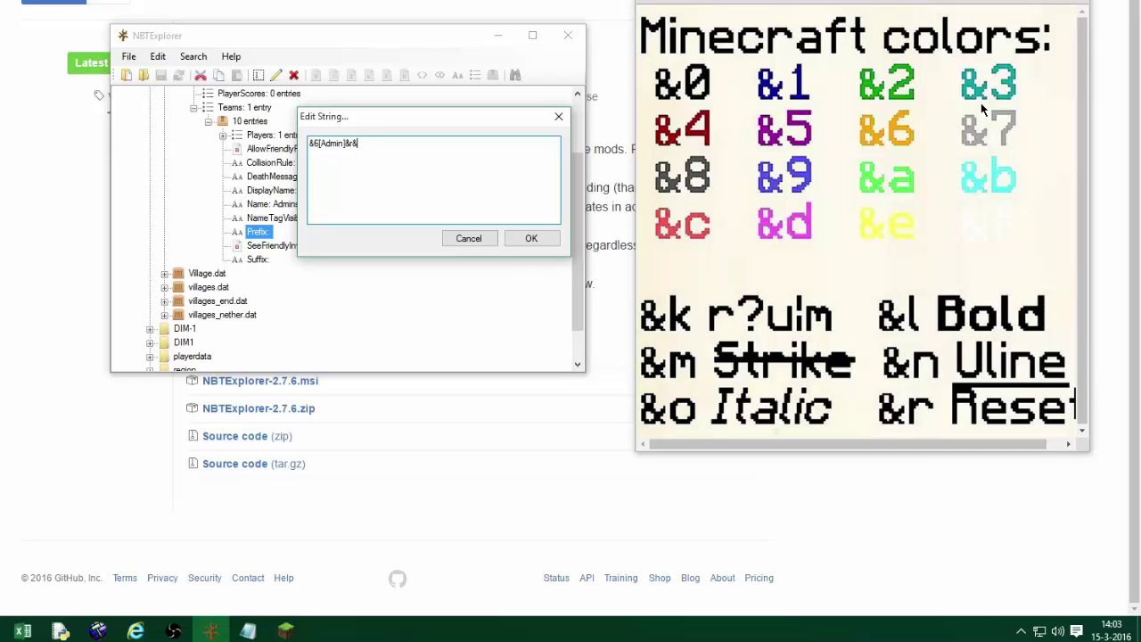
text(4)
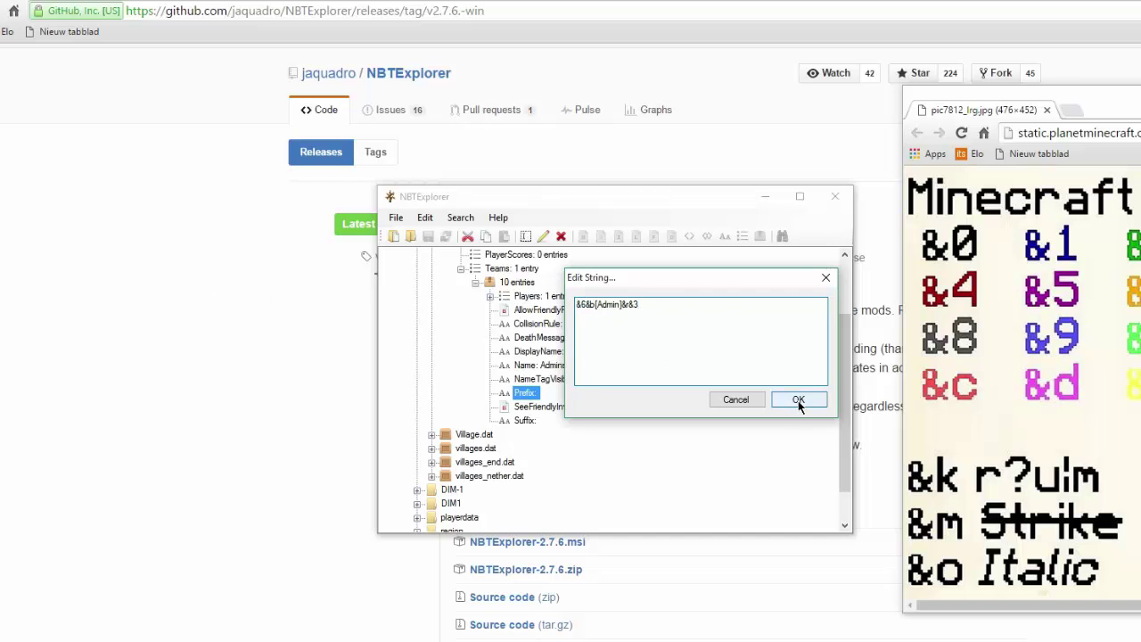
click(799, 399)
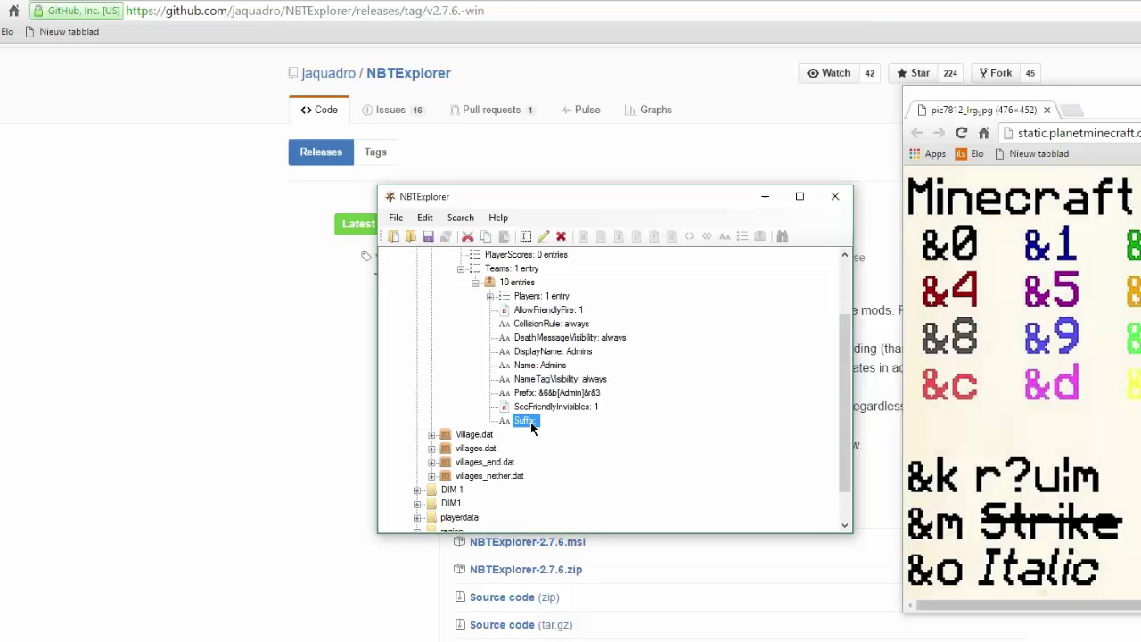
- Set the Admins team's Suffix to the reset code &r and minimize to the desktop
double_click(524, 421)
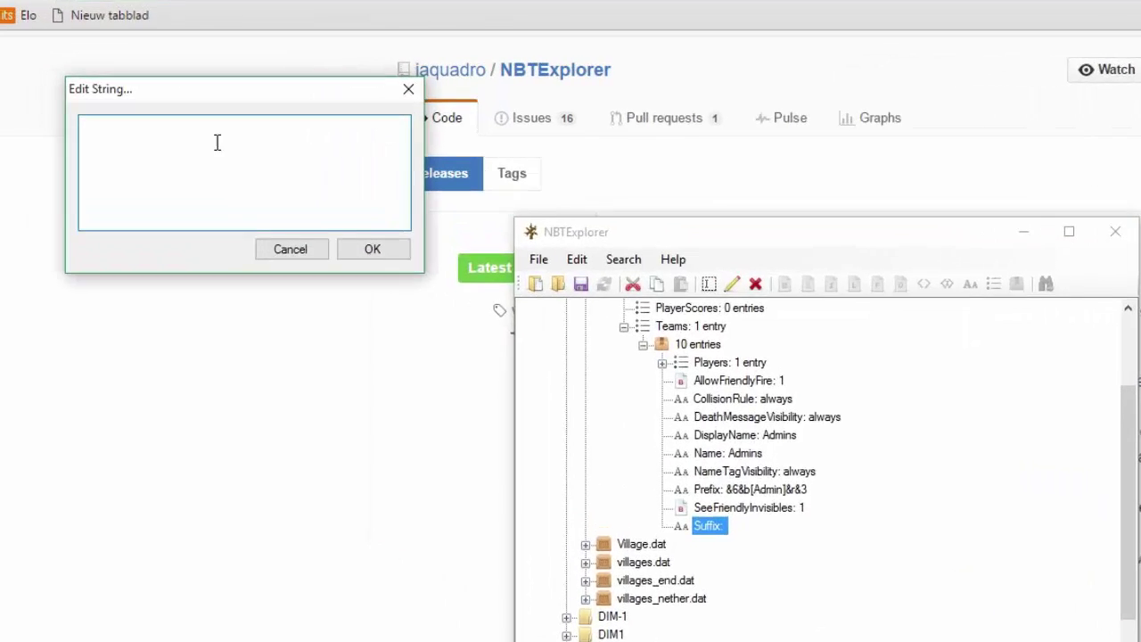
text(&r)
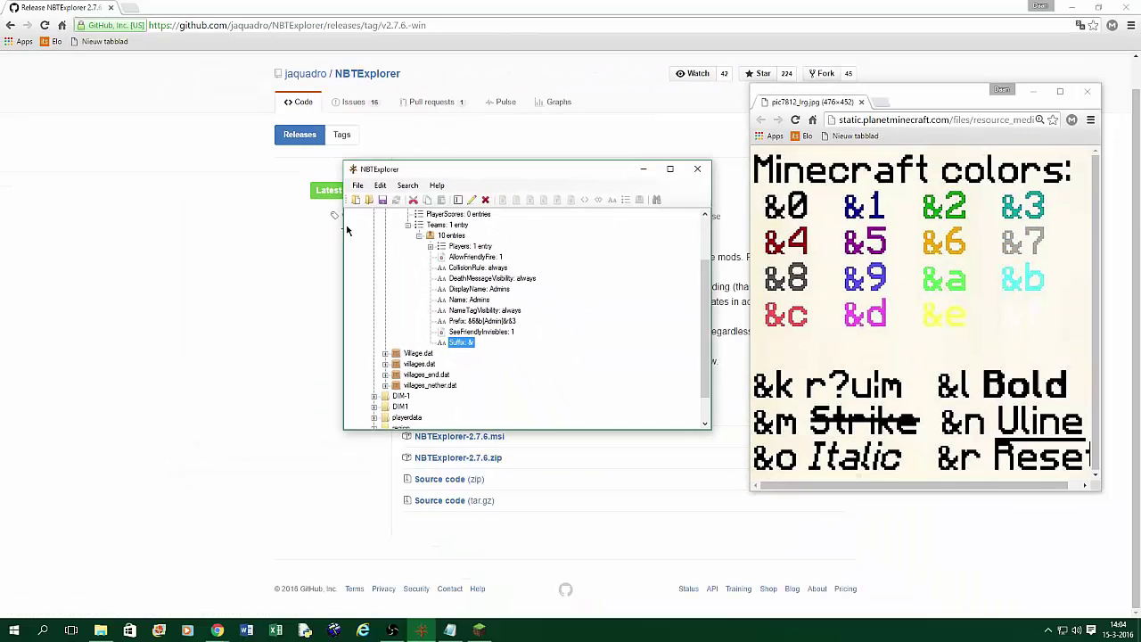
mouse_move(382, 199)
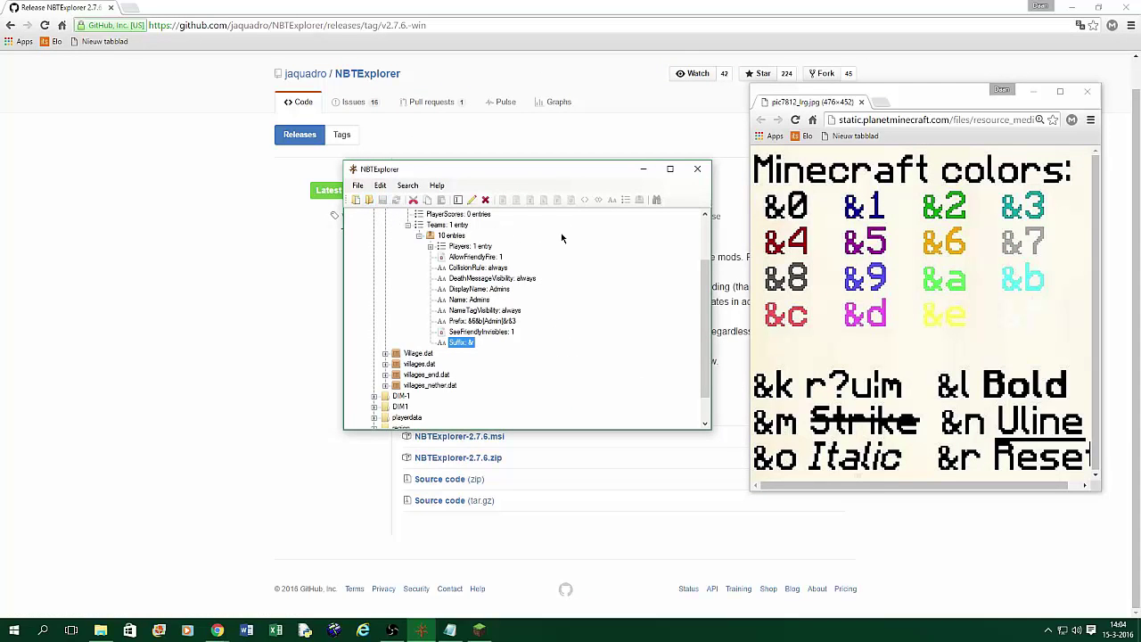
mouse_move(381, 200)
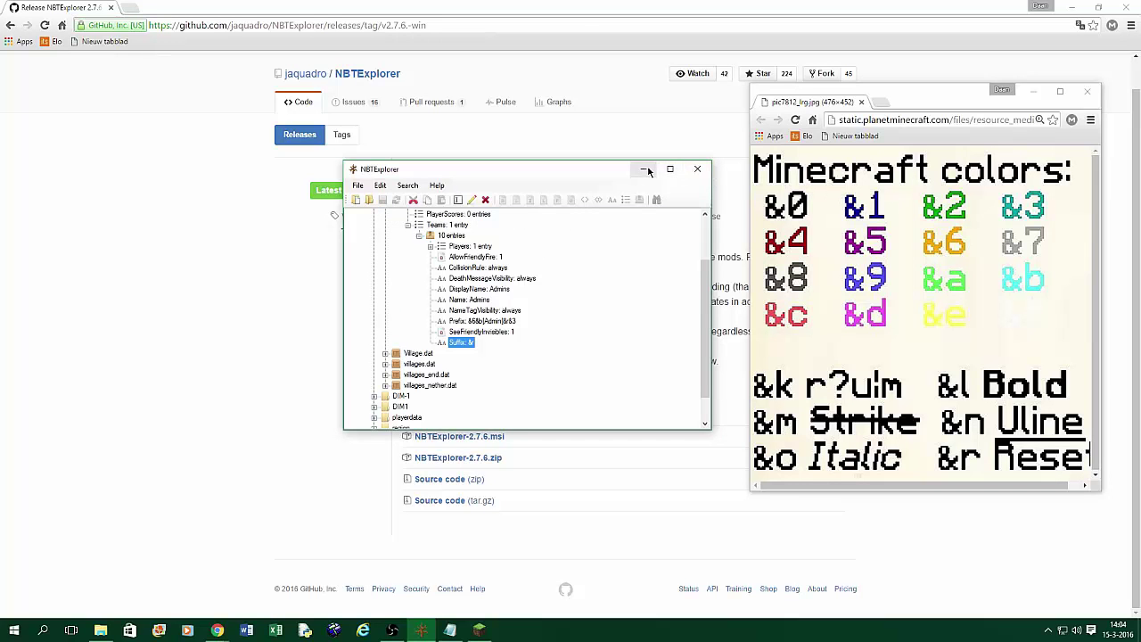
click(644, 170)
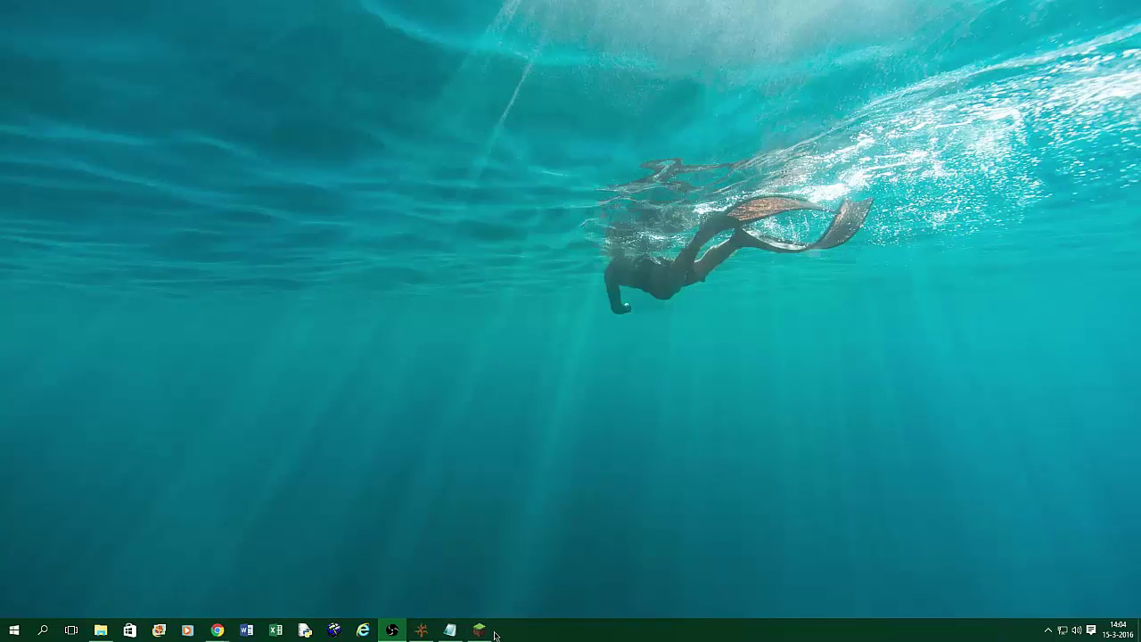
- Start Minecraft from the launcher and go to the Singleplayer world list
click(478, 631)
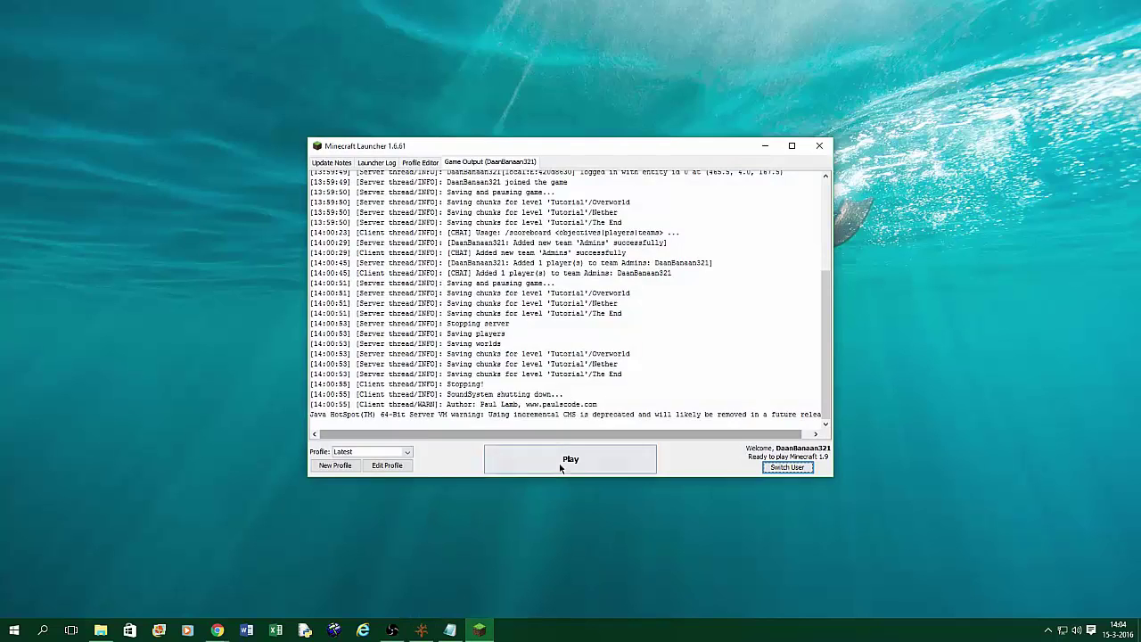
click(818, 146)
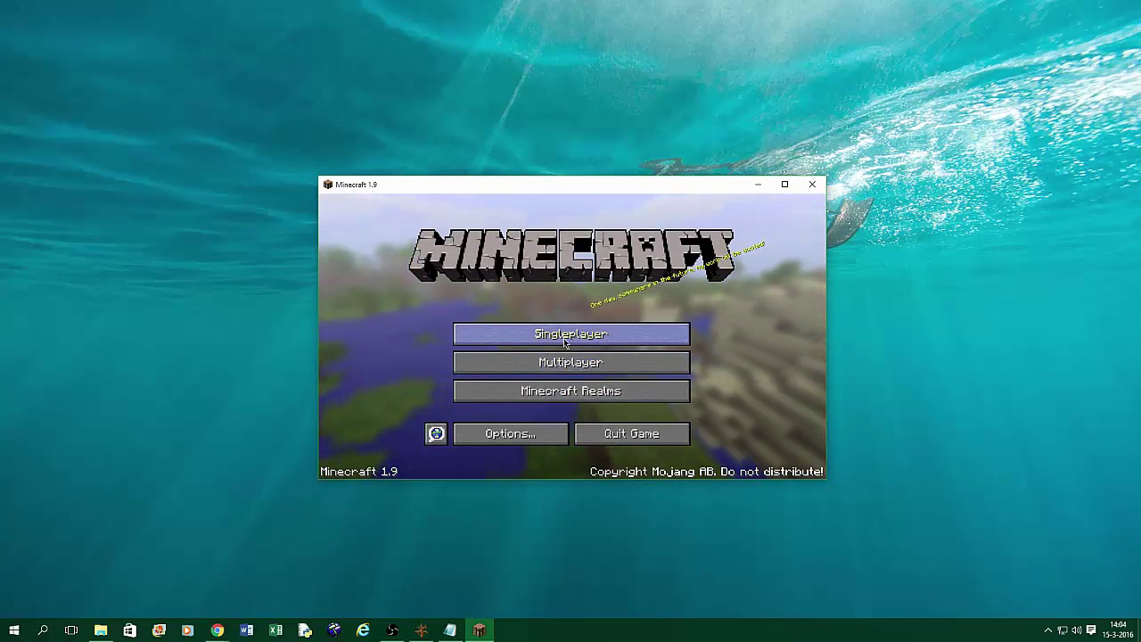
click(571, 333)
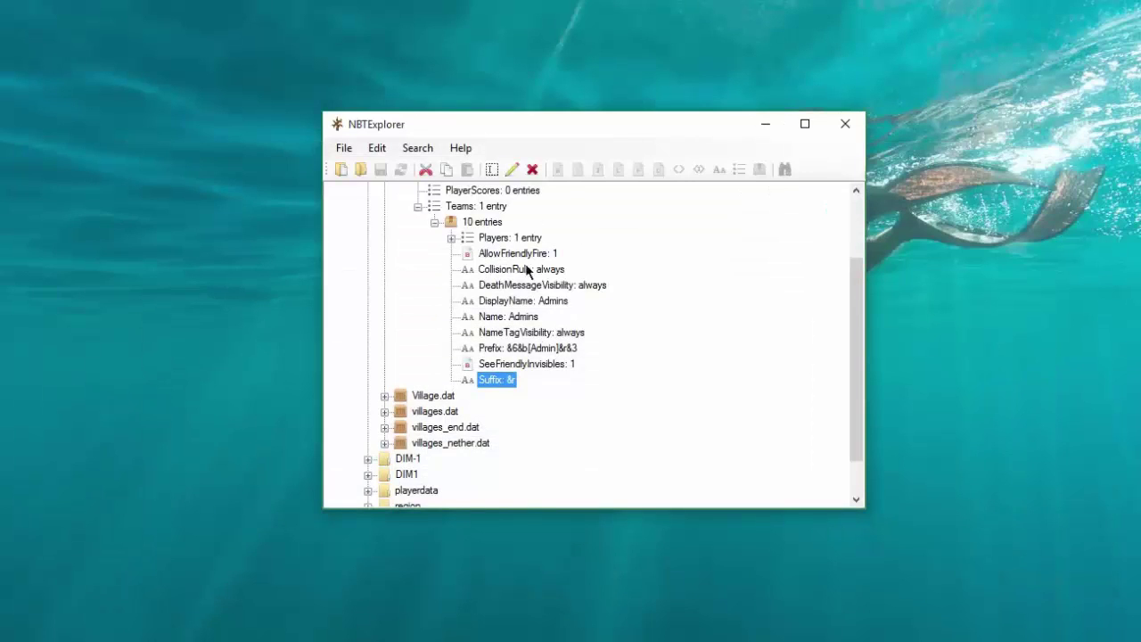
- Reopen the Admins Suffix entry for editing before looking up the section symbol
double_click(528, 348)
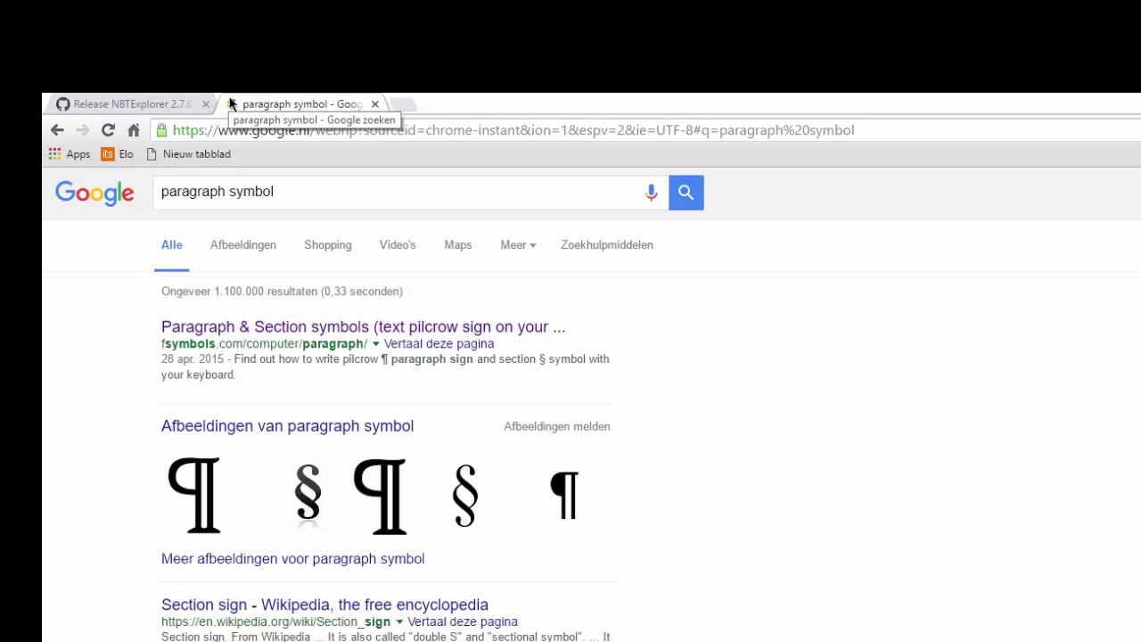
mouse_move(383, 326)
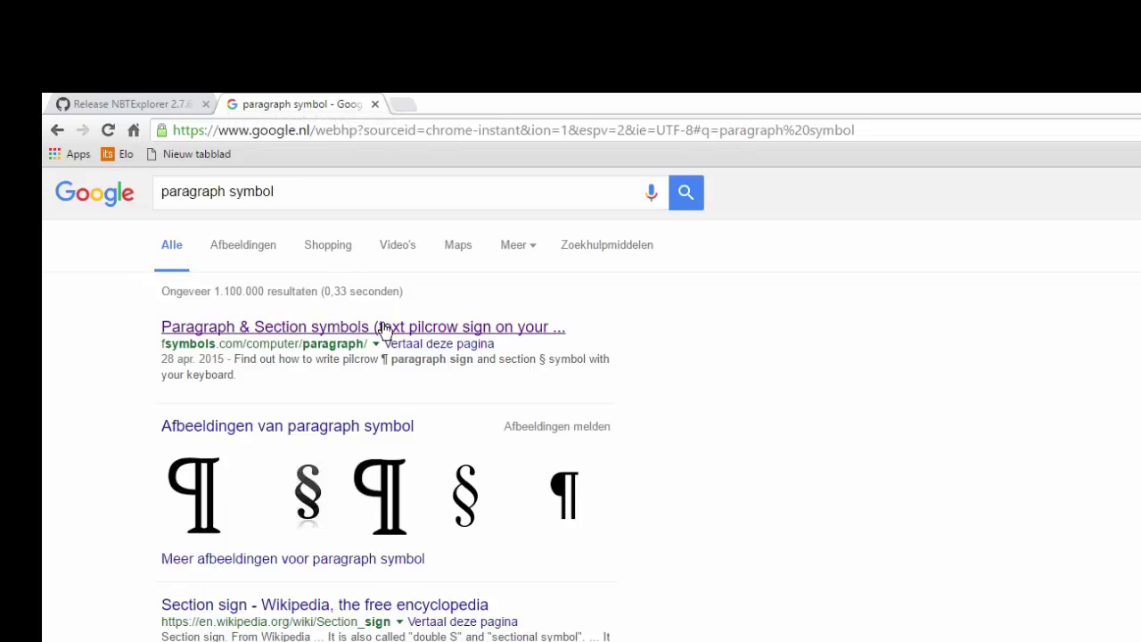
- Visit the fsymbols Paragraph & Section symbols result and scroll to the § symbol
click(362, 326)
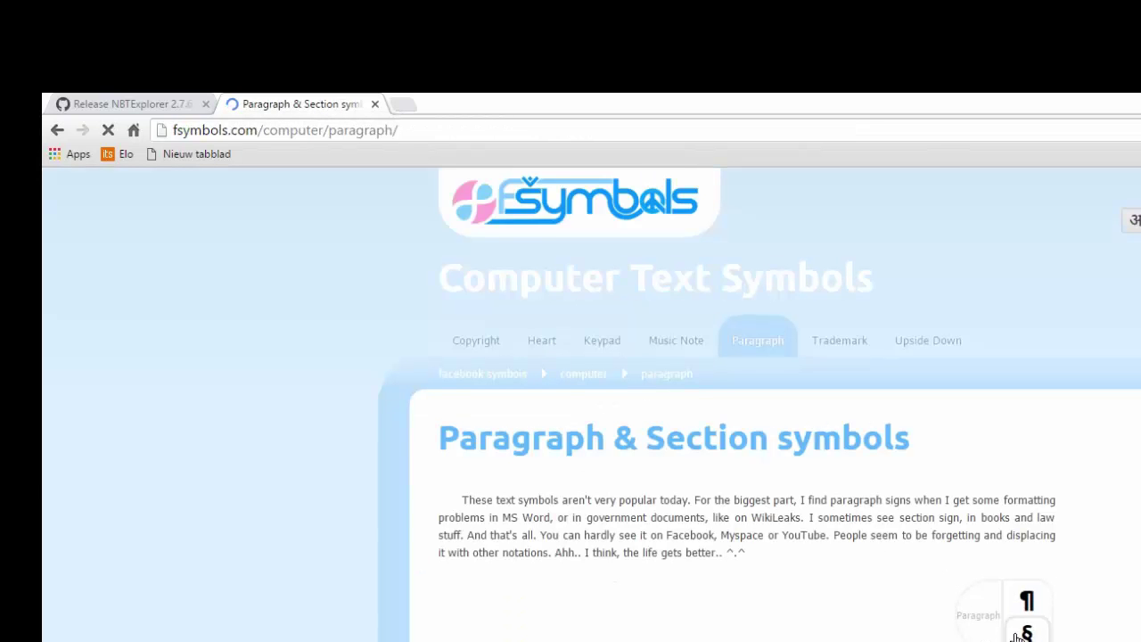
scroll(down, 3)
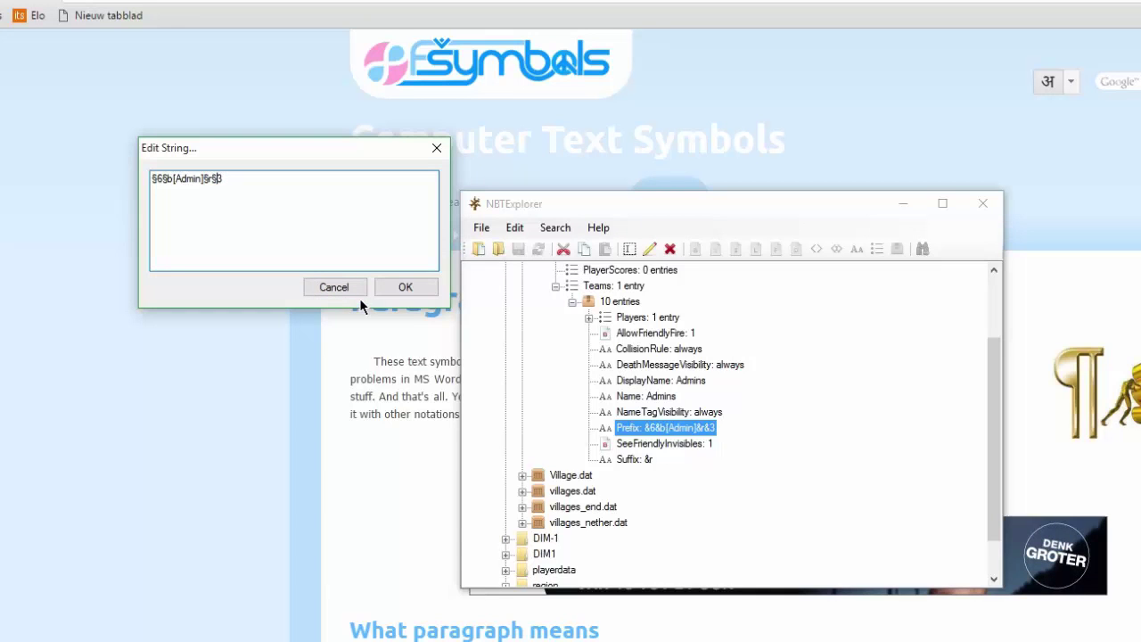
mouse_move(723, 214)
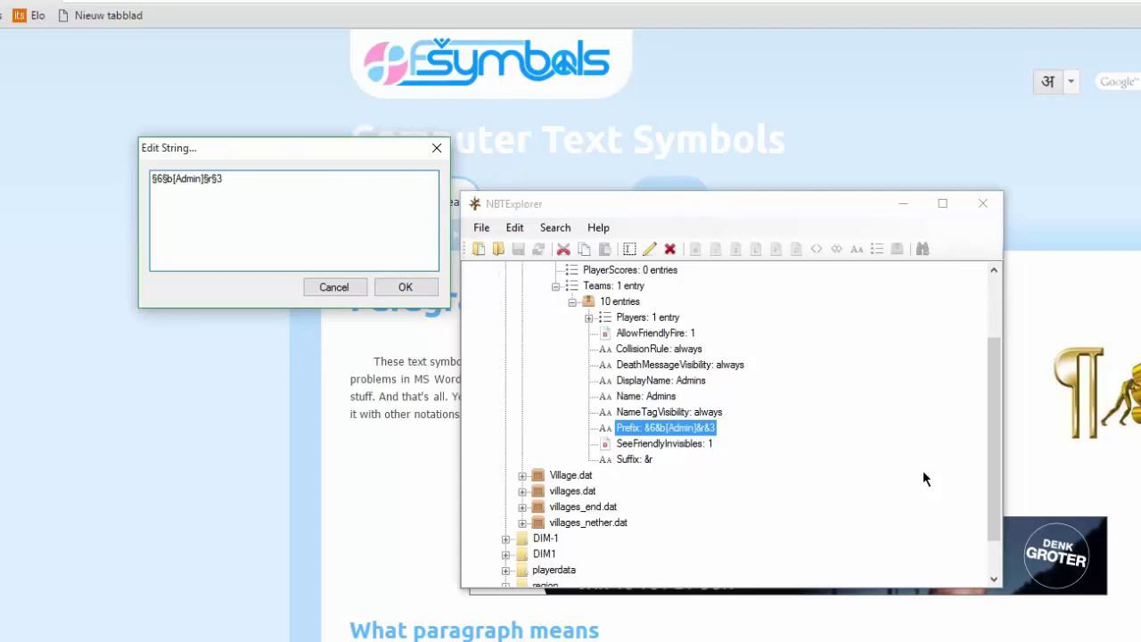
mouse_move(555, 379)
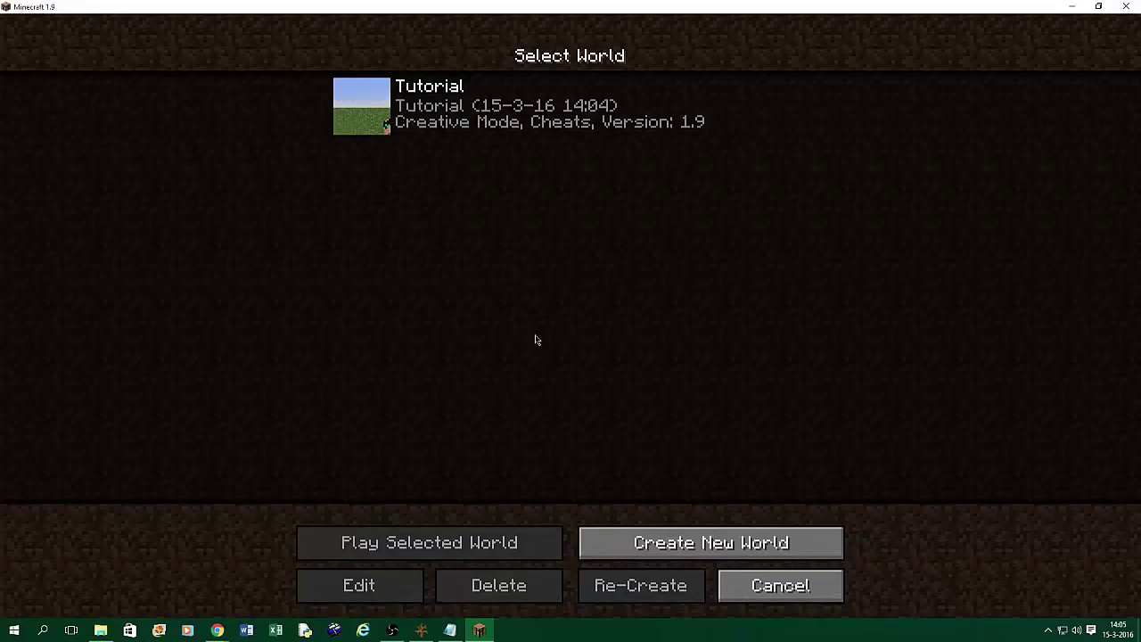
- Load the Tutorial world to check the §-coded Admins Prefix in game
click(428, 542)
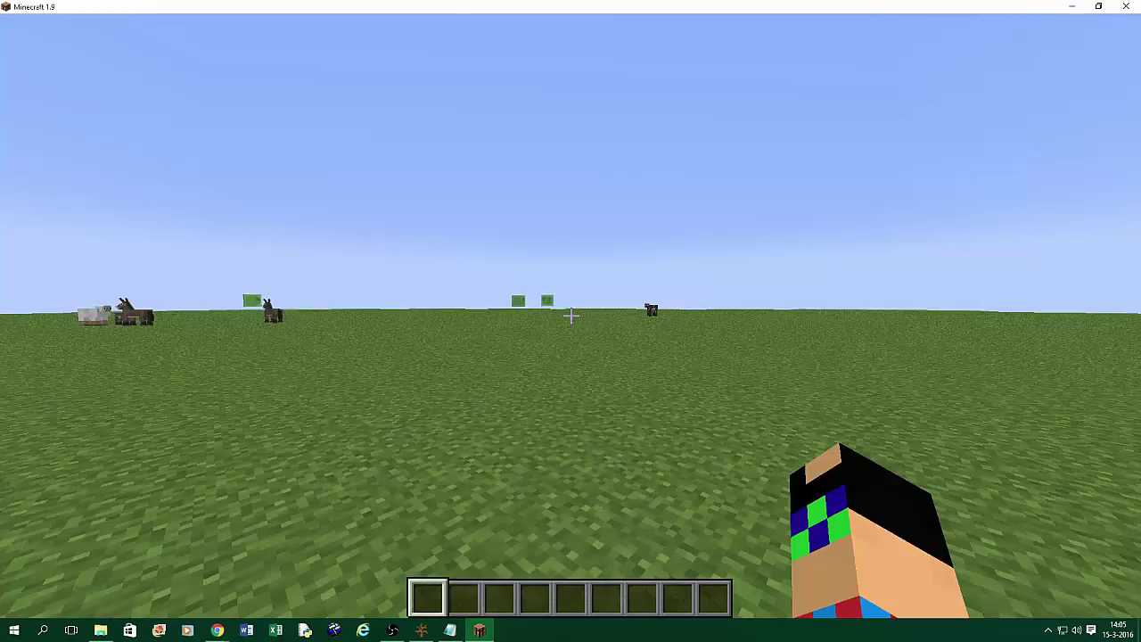